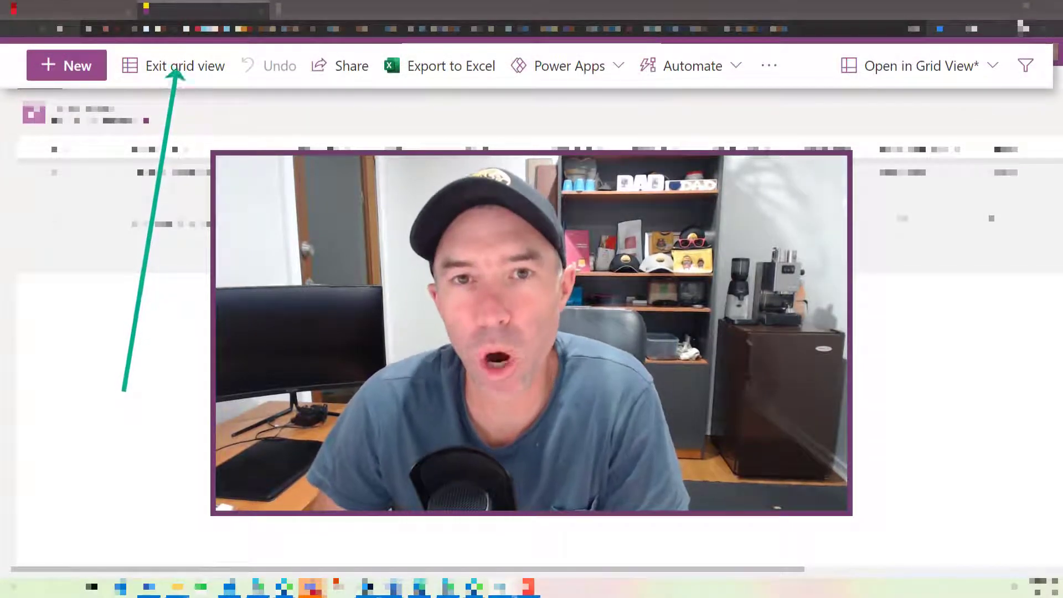
Step: Exit grid view so the Content scheduler returns to its standard list view
{"action": "left_click", "coordinate": [185, 66]}
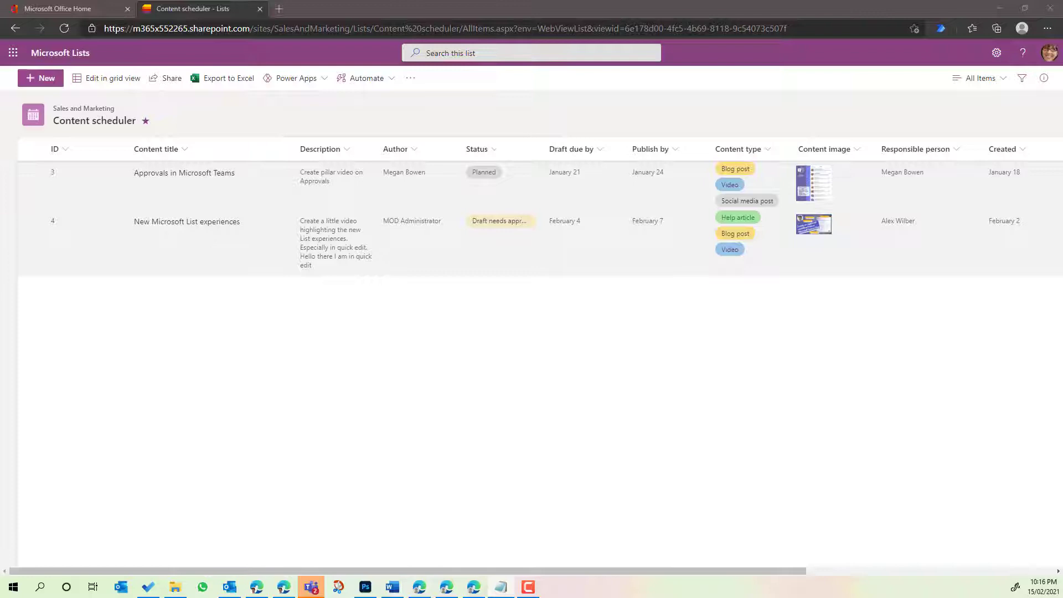
{"action": "mouse_move", "coordinate": [963, 62]}
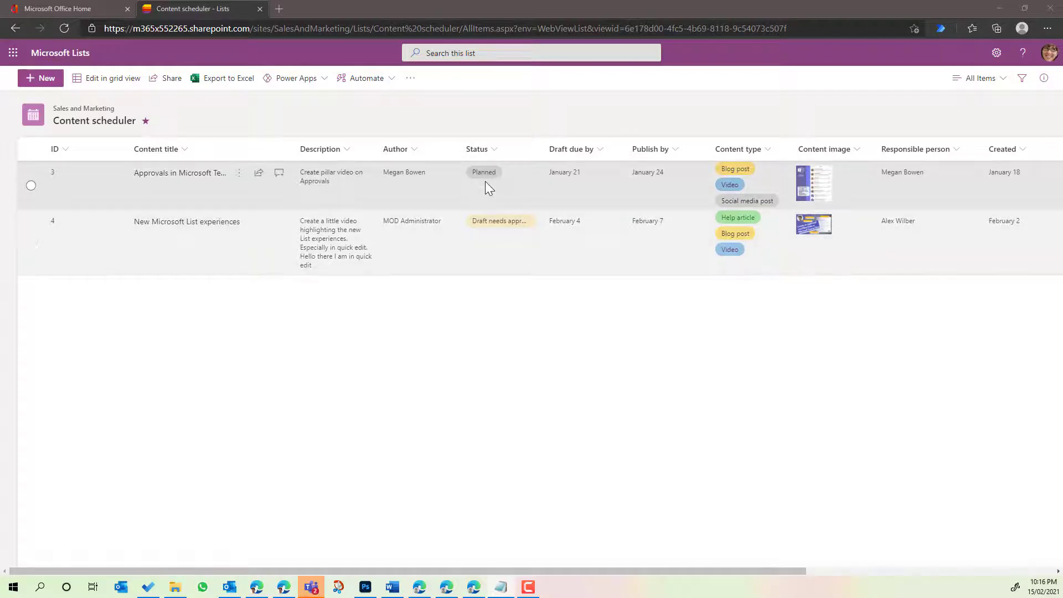
{"action": "mouse_move", "coordinate": [176, 249]}
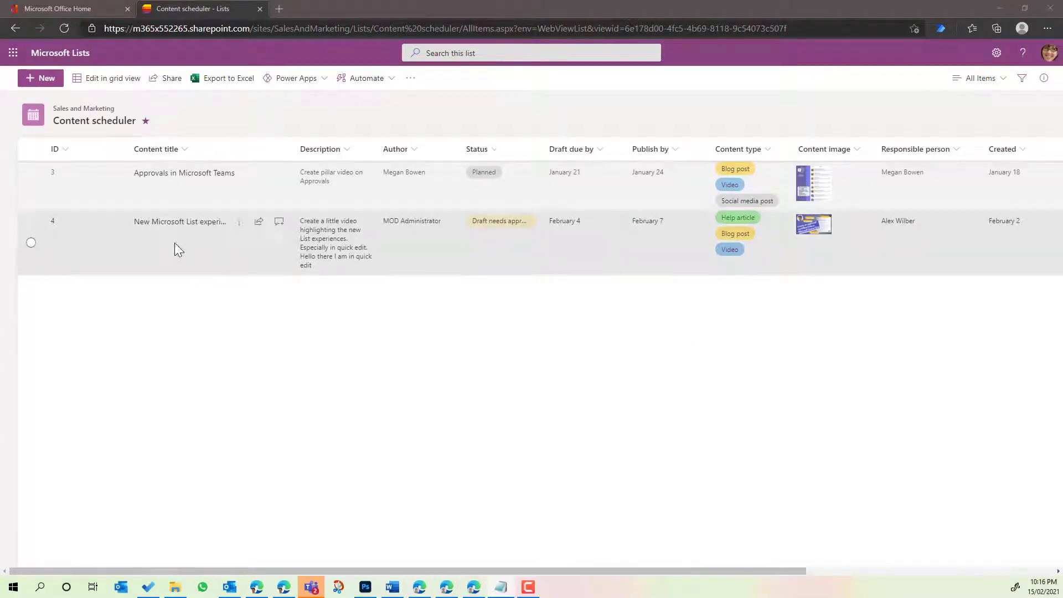
Step: Enter grid editing and focus the Status and Publish by cells, selecting the New Microsoft List experiences row
{"action": "left_click", "coordinate": [113, 77]}
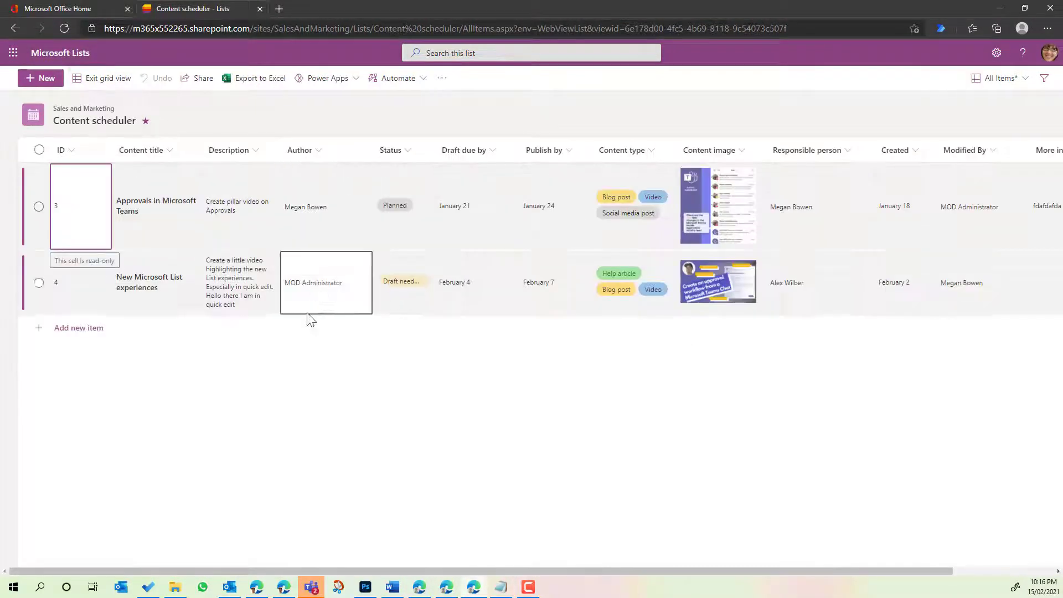
{"action": "left_click", "coordinate": [403, 281]}
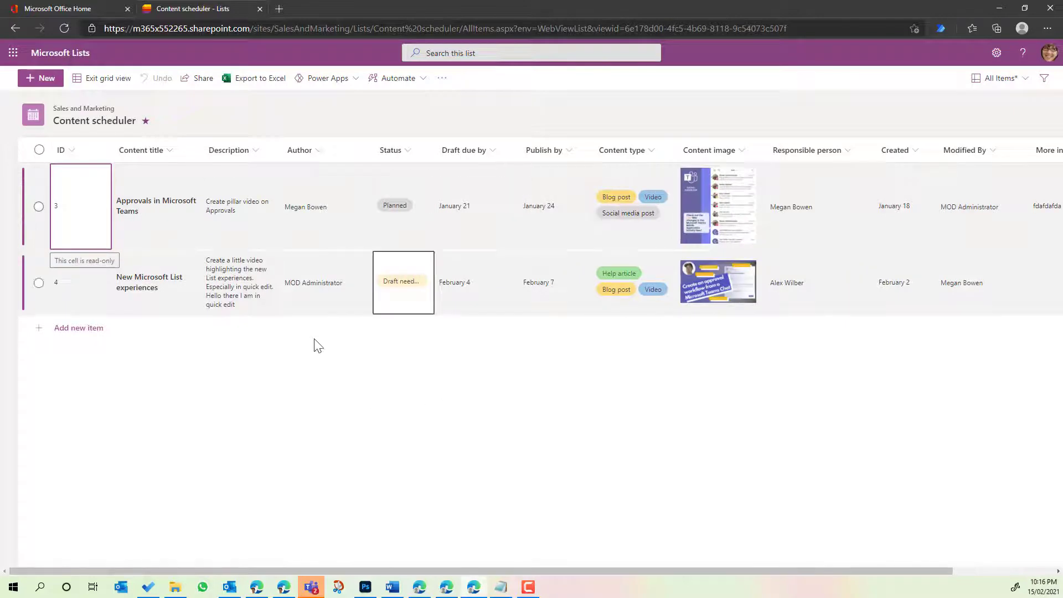
{"action": "left_click", "coordinate": [403, 206]}
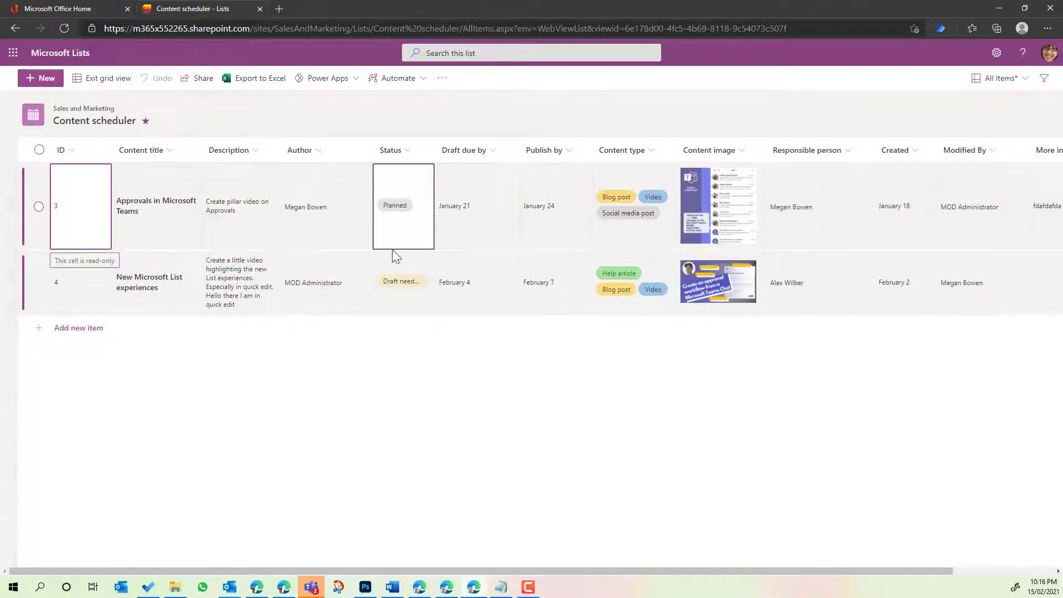
{"action": "left_click", "coordinate": [403, 281]}
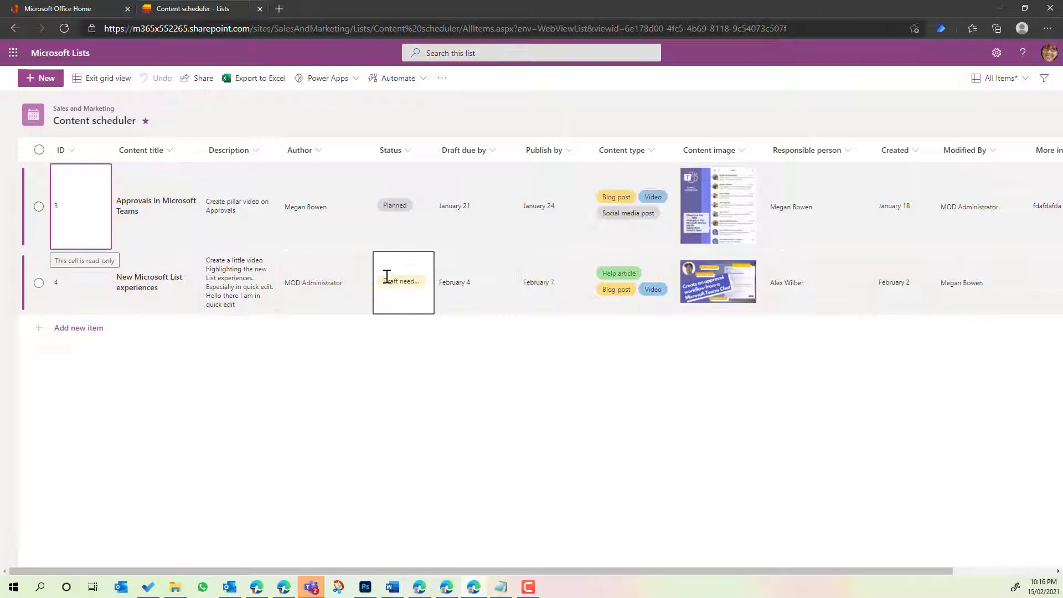
{"action": "left_click", "coordinate": [555, 207]}
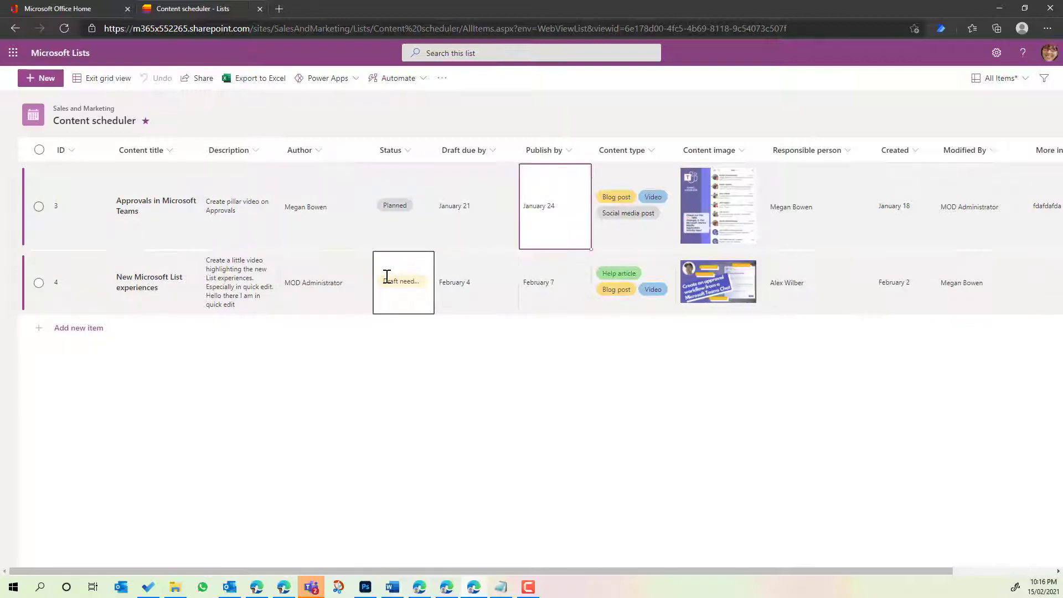
{"action": "left_click", "coordinate": [717, 207]}
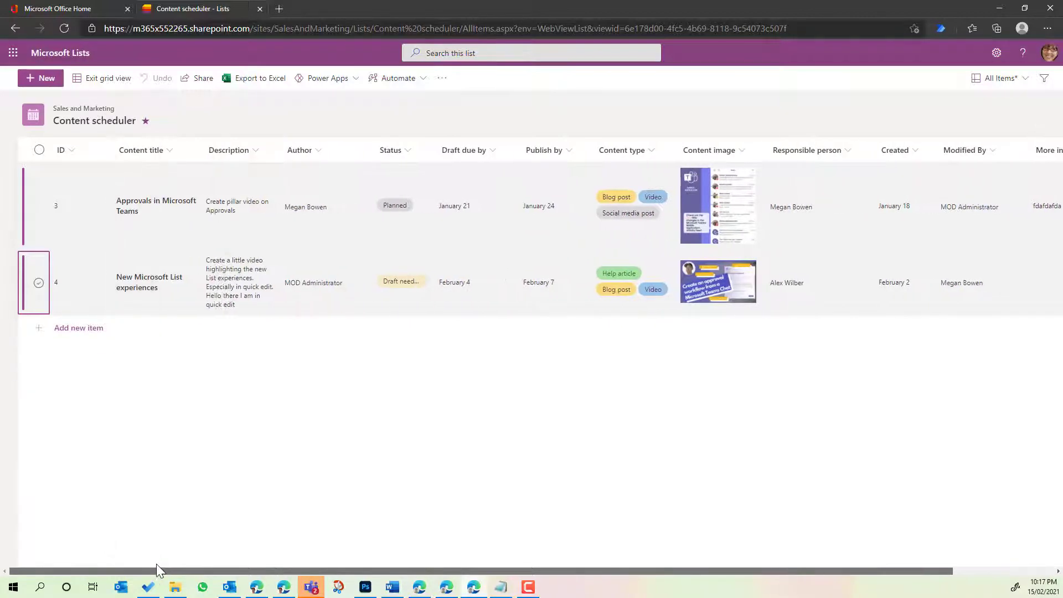
{"action": "mouse_move", "coordinate": [141, 498]}
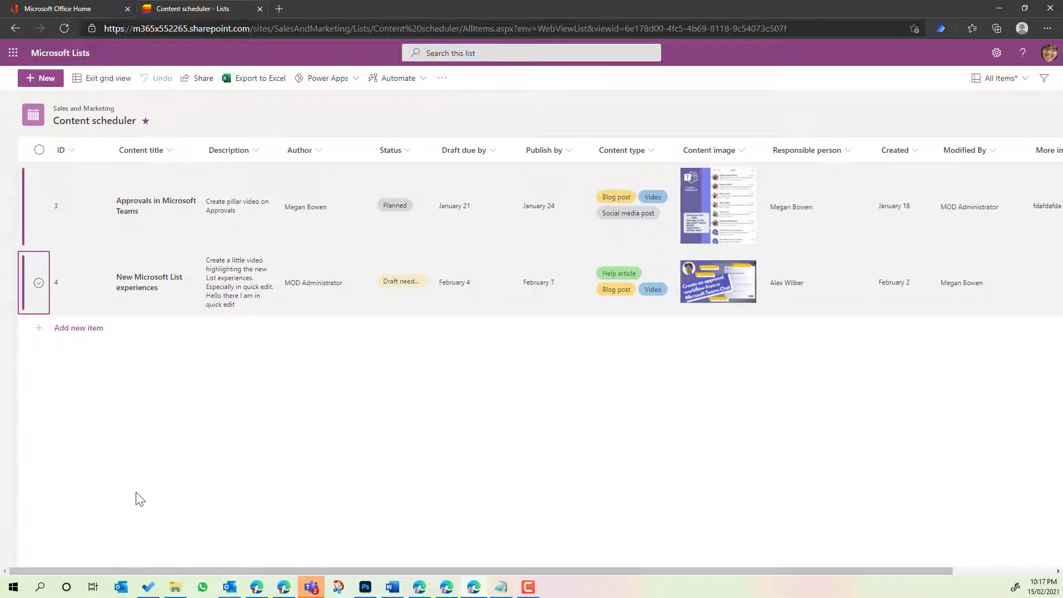
Step: Select all text in the New Microsoft List experiences Description and delete it, committing the empty cell
{"action": "left_click", "coordinate": [152, 281]}
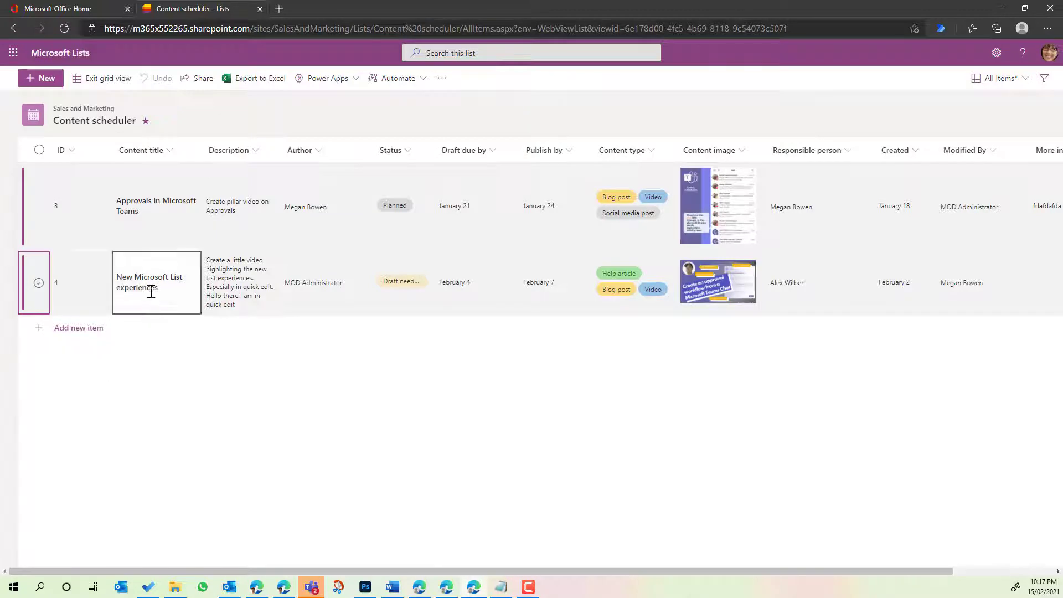
{"action": "left_click", "coordinate": [239, 206]}
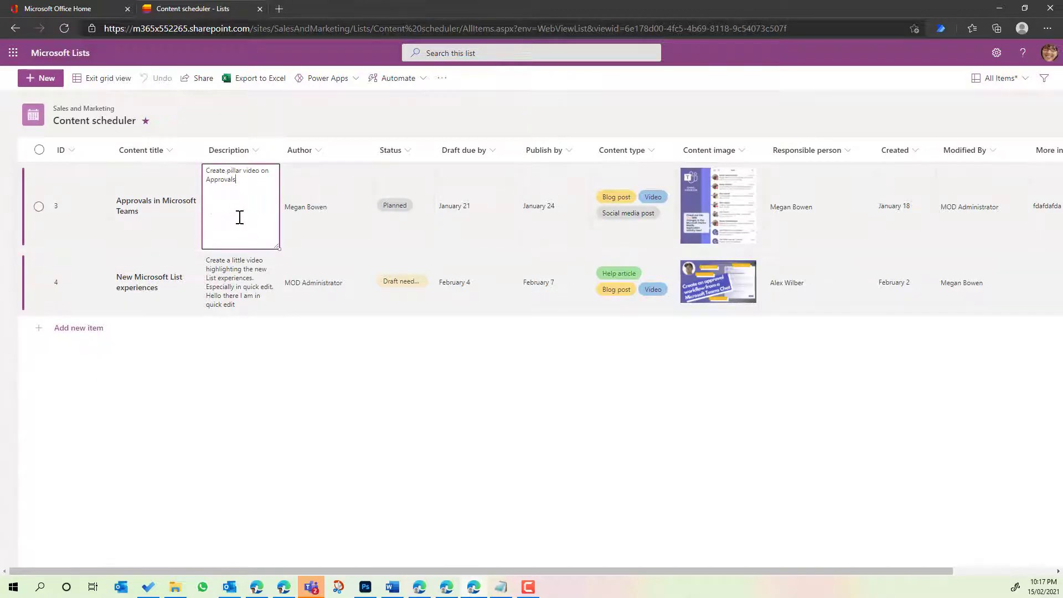
{"action": "left_click", "coordinate": [240, 281]}
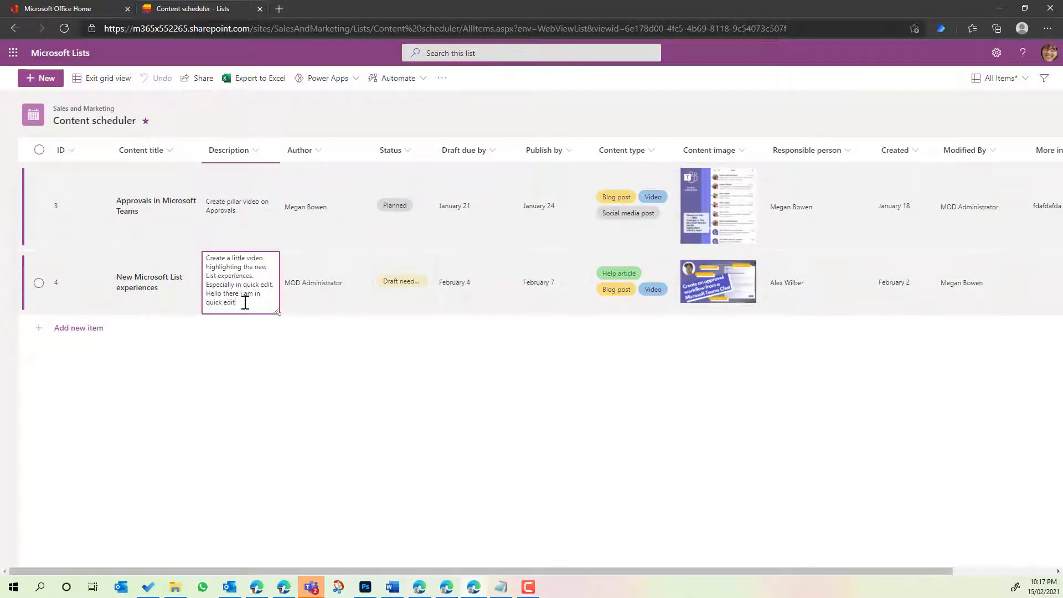
{"action": "key", "text": "ctrl+a"}
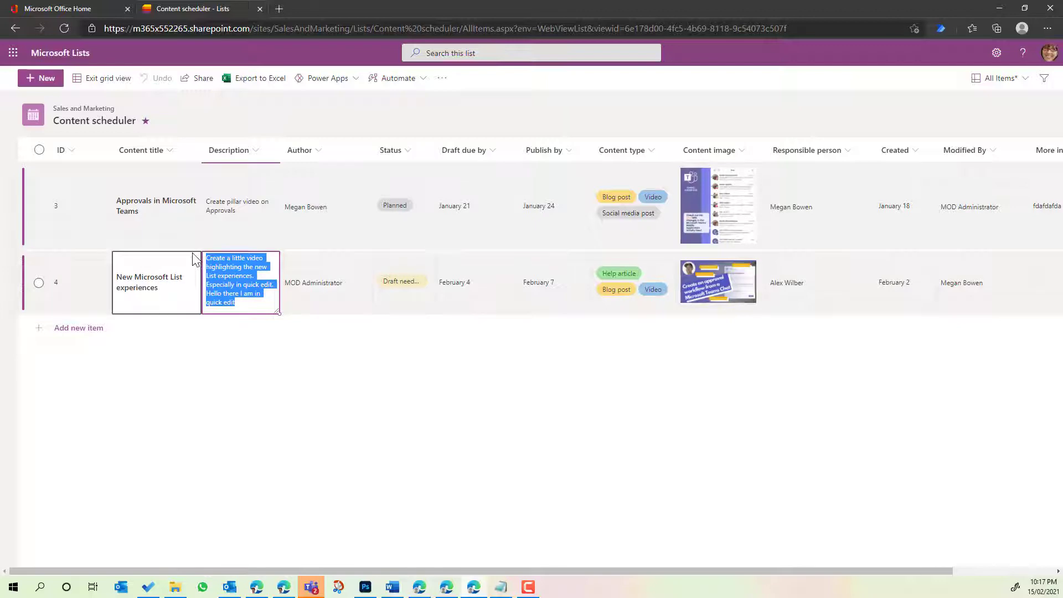
{"action": "key", "text": "Delete"}
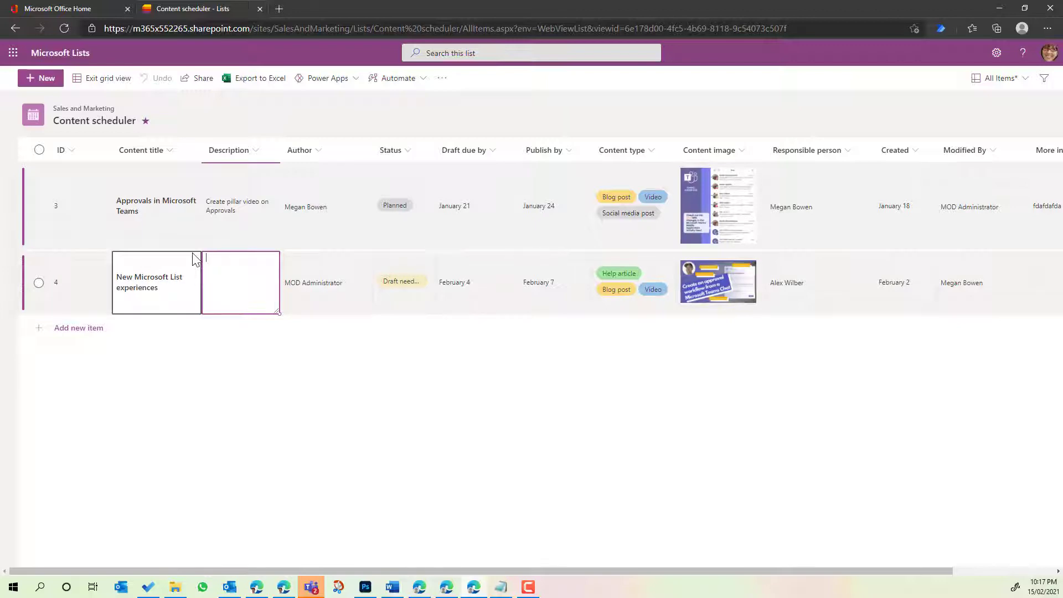
{"action": "left_click", "coordinate": [326, 277]}
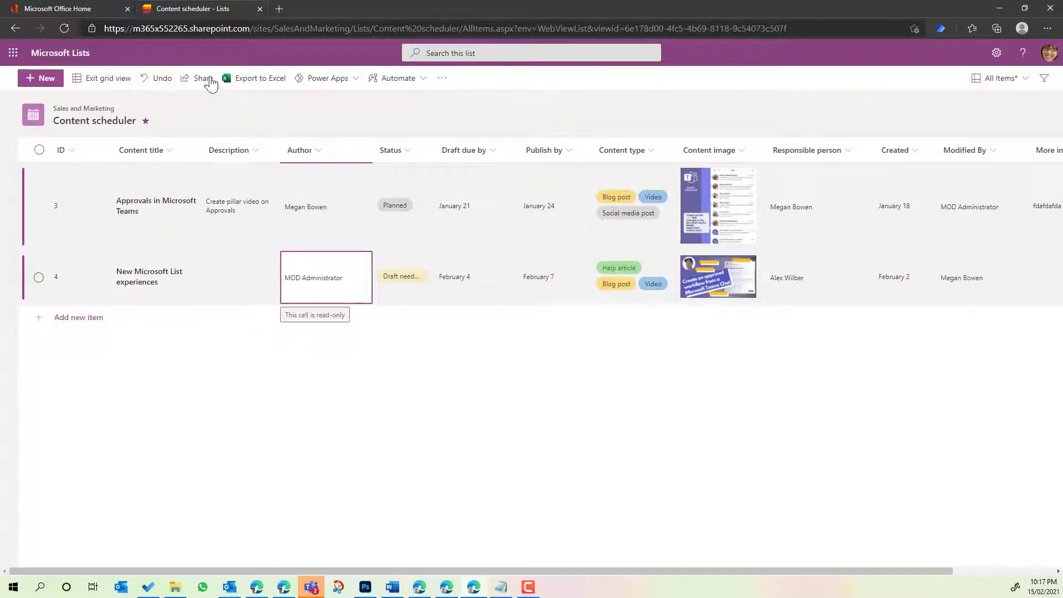
{"action": "mouse_move", "coordinate": [168, 99]}
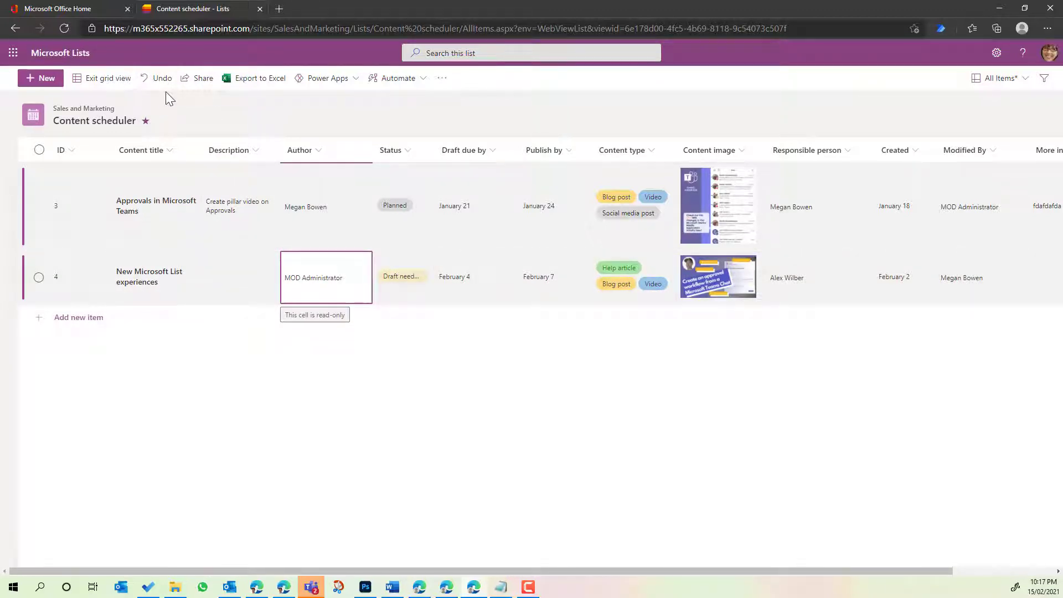
{"action": "mouse_move", "coordinate": [156, 81]}
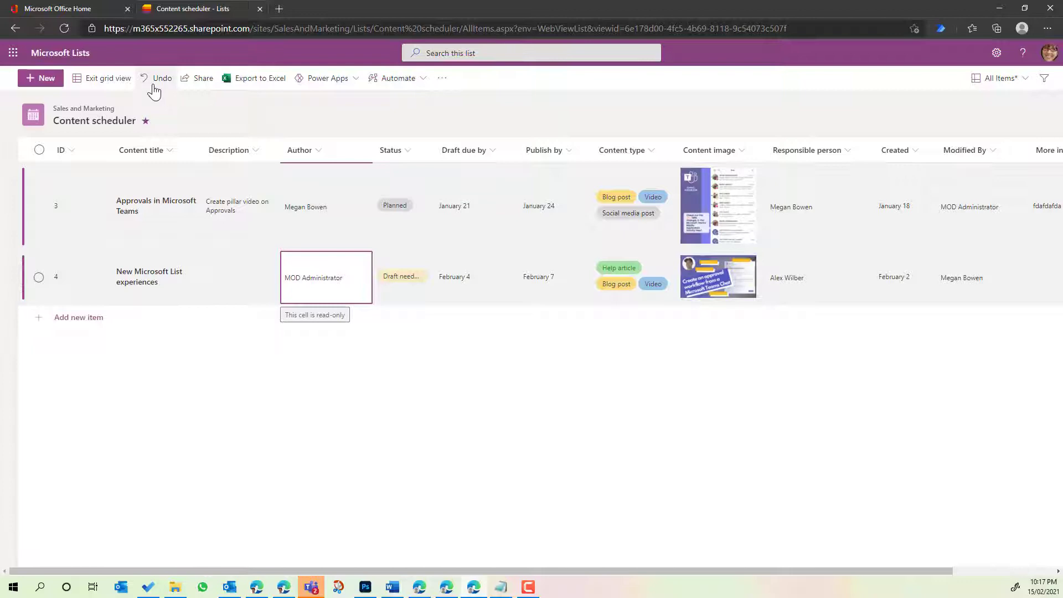
{"action": "mouse_move", "coordinate": [156, 85]}
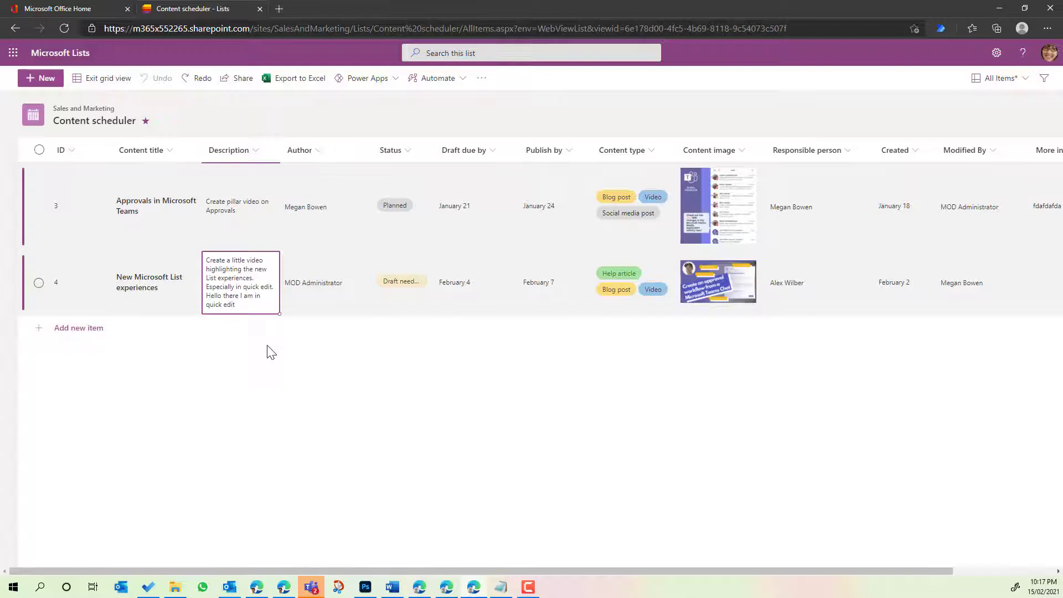
{"action": "mouse_move", "coordinate": [358, 381]}
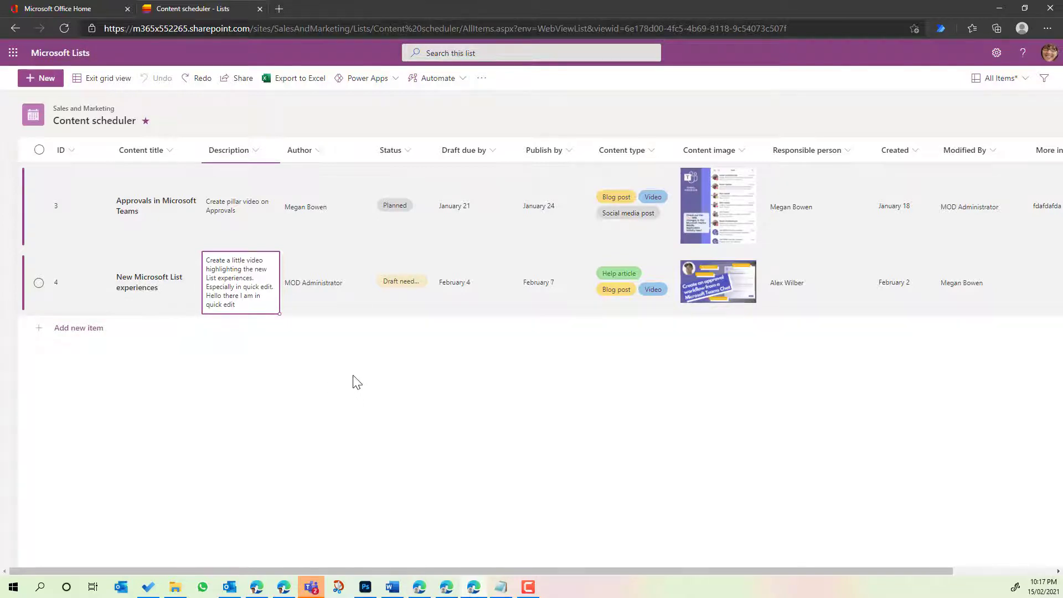
Step: Restore the description via Undo and focus the item's Author and Content type cells
{"action": "left_click", "coordinate": [326, 282]}
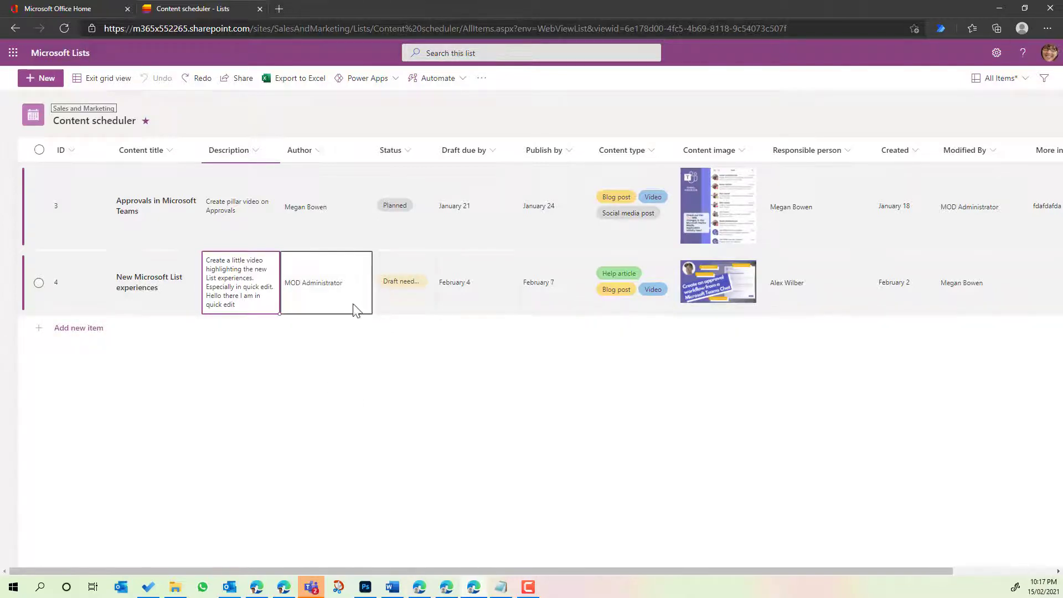
{"action": "left_click", "coordinate": [634, 282]}
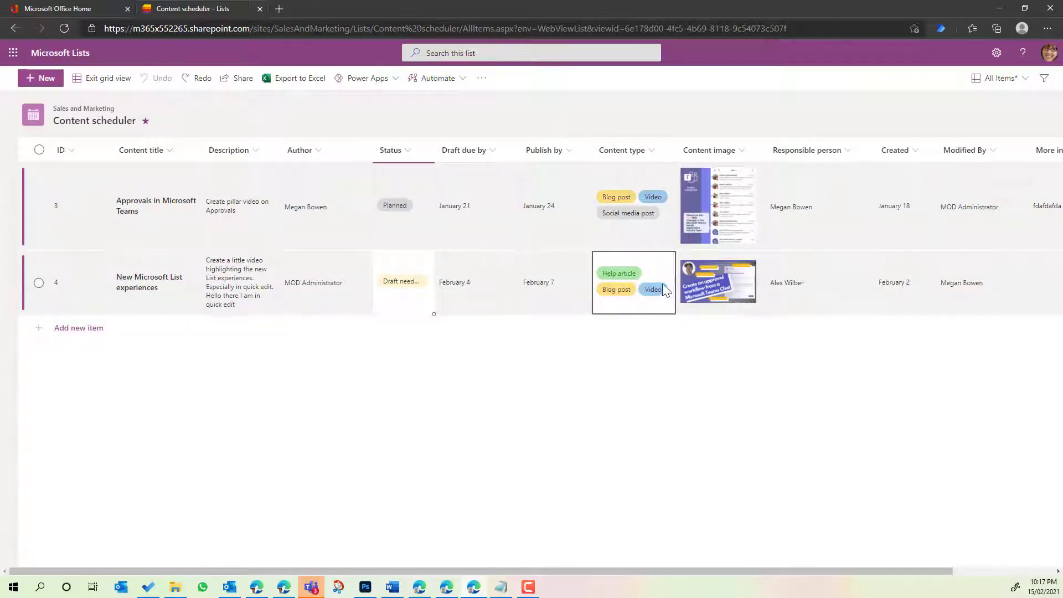
{"action": "mouse_move", "coordinate": [627, 304]}
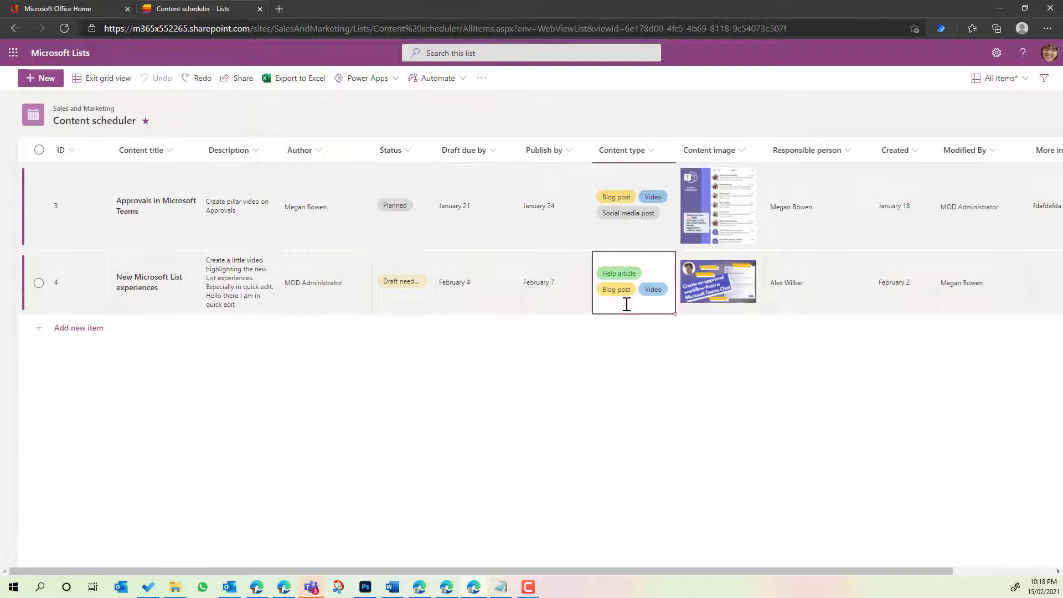
Step: Remove Video and Blog post from the item's Content type, re-add Video, and confirm Help article and Video
{"action": "left_click", "coordinate": [633, 282]}
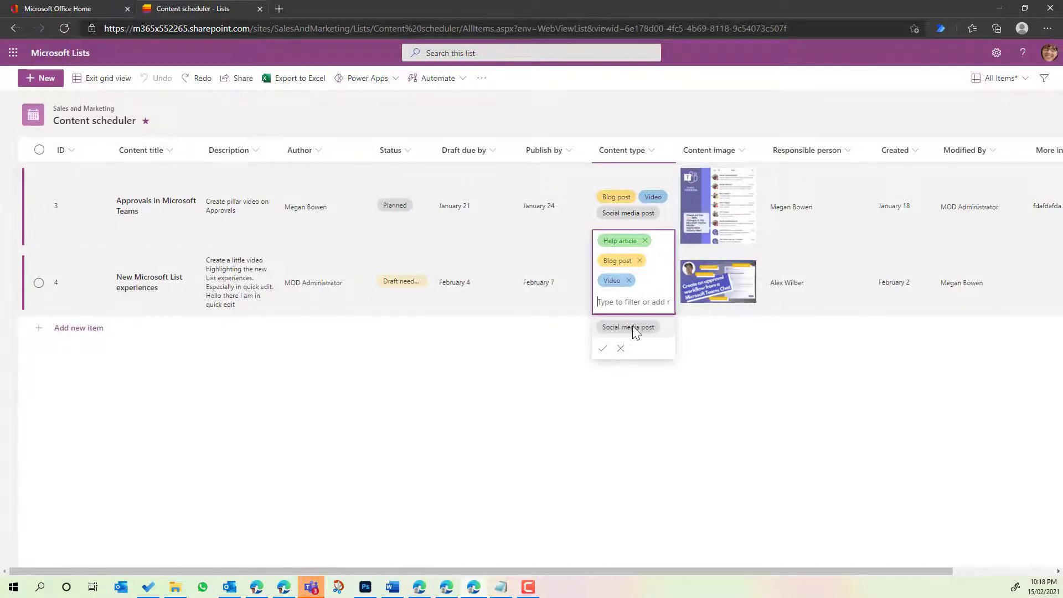
{"action": "left_click", "coordinate": [628, 281]}
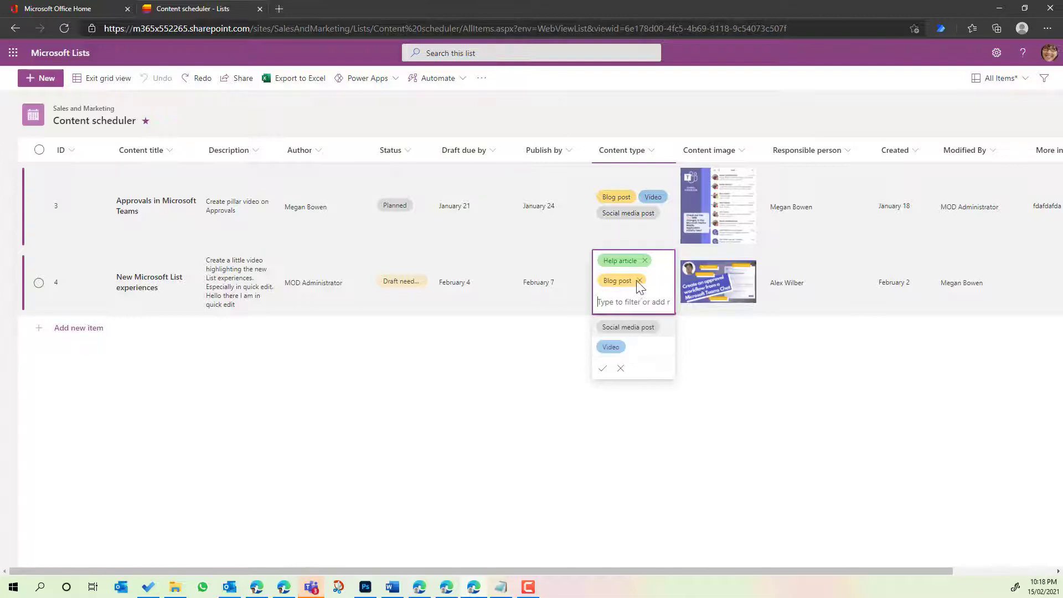
{"action": "left_click", "coordinate": [639, 281]}
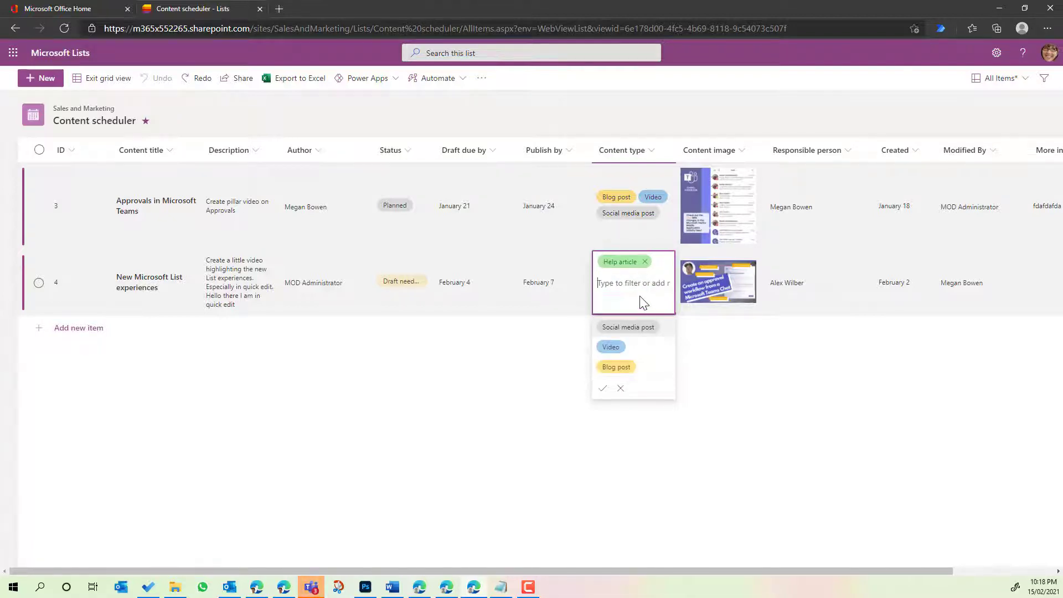
{"action": "mouse_move", "coordinate": [625, 341]}
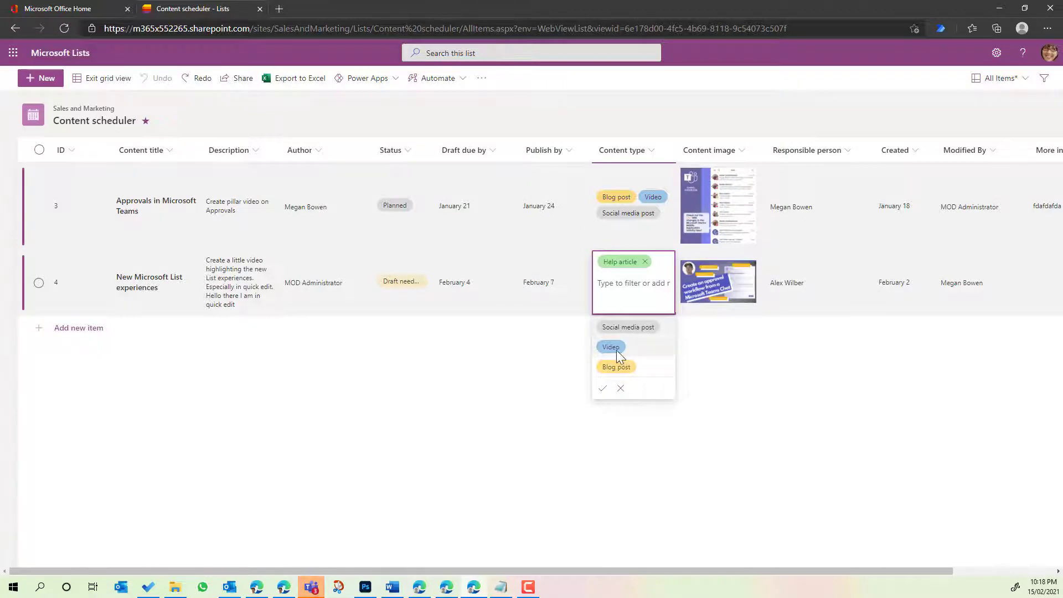
{"action": "left_click", "coordinate": [611, 346]}
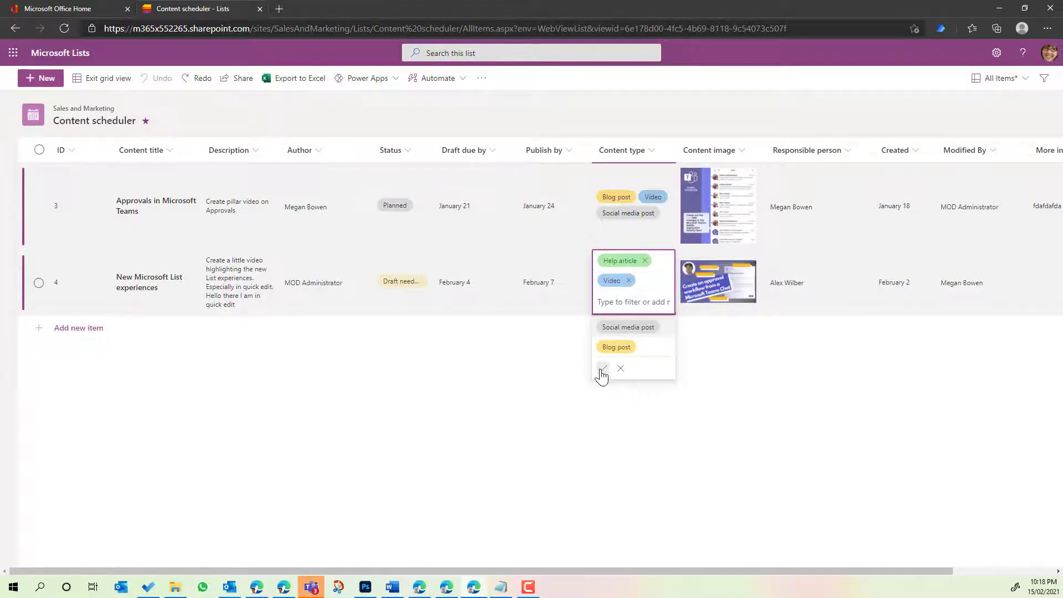
{"action": "left_click", "coordinate": [601, 368]}
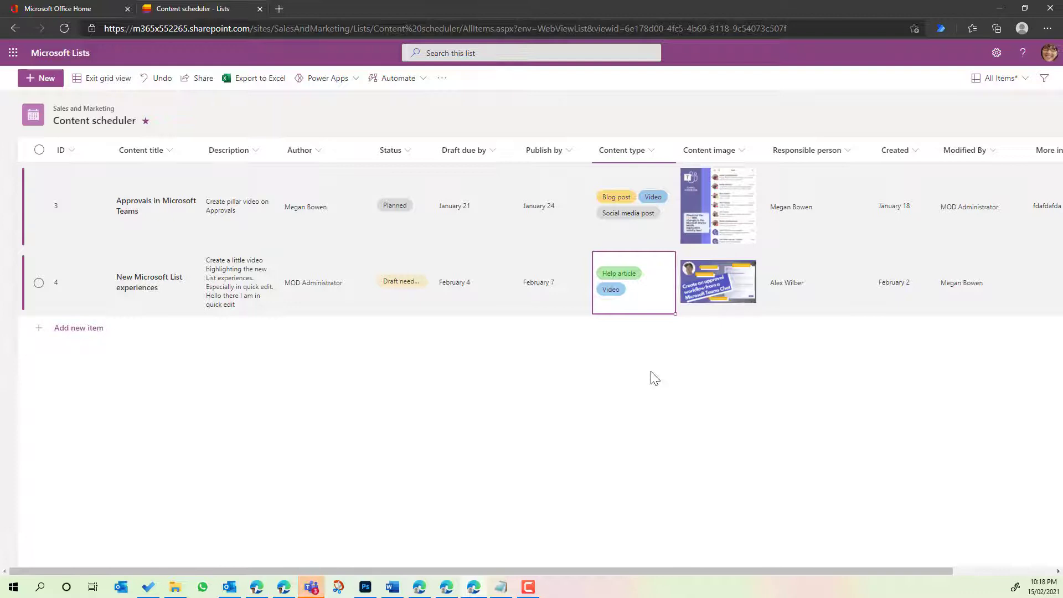
{"action": "left_click", "coordinate": [819, 282]}
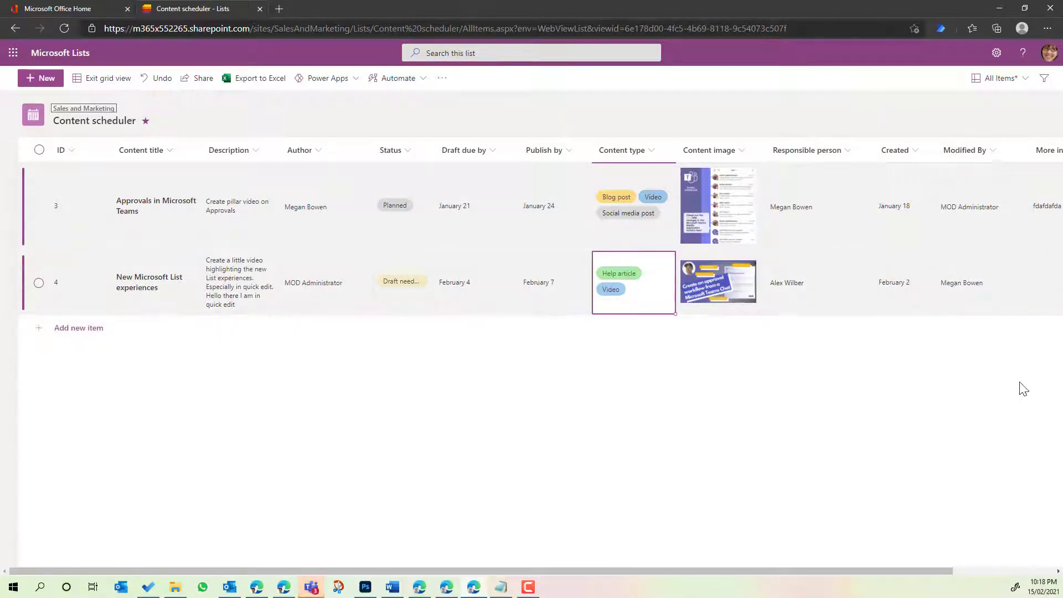
{"action": "mouse_move", "coordinate": [1017, 379]}
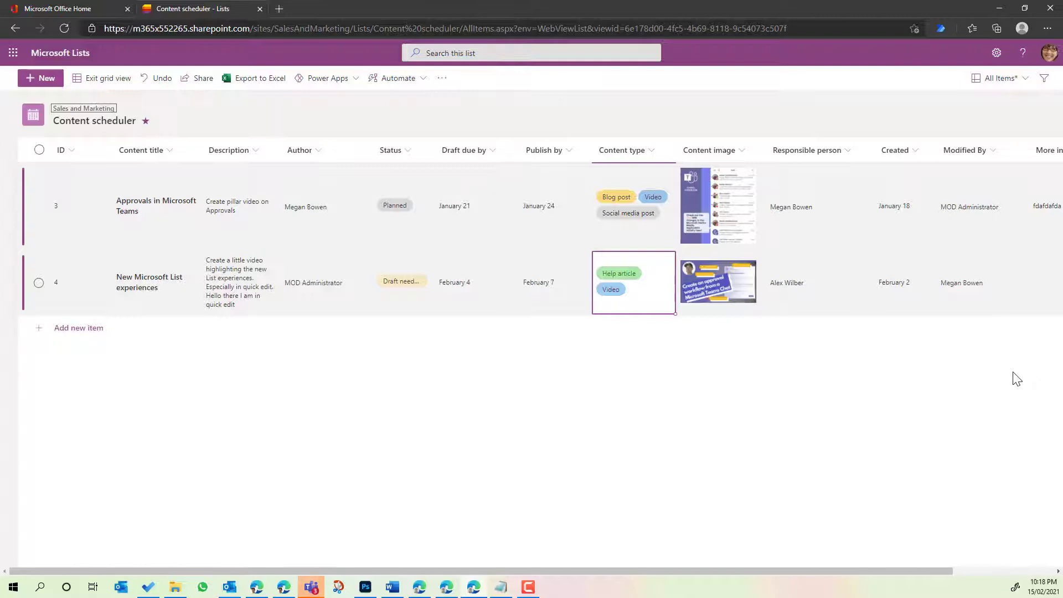
{"action": "left_click", "coordinate": [555, 282]}
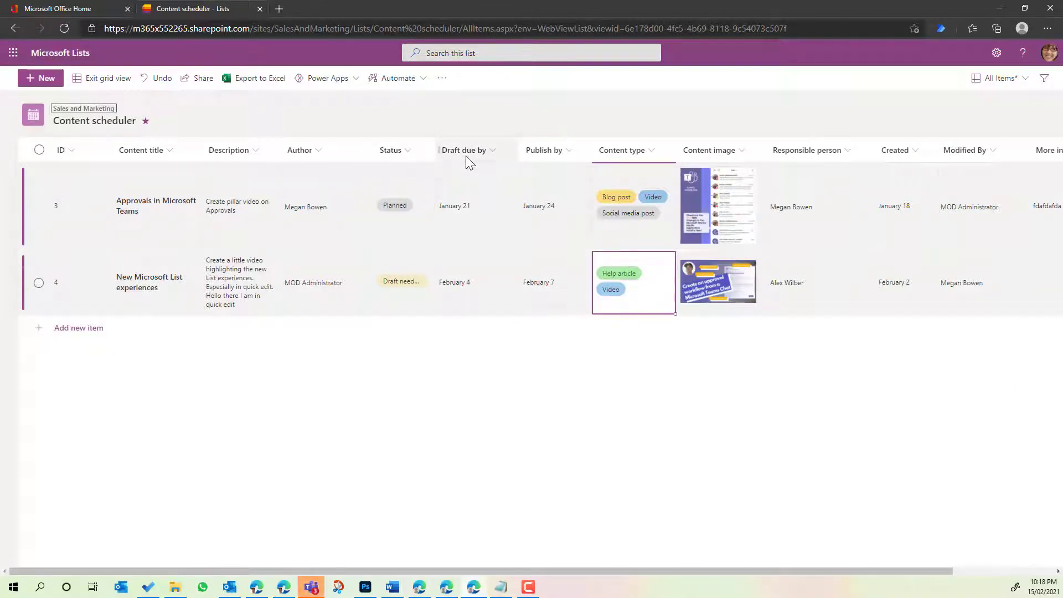
Step: Pick January 29, 2021 as the Publish by date for Approvals in Microsoft Teams and commit it
{"action": "left_click", "coordinate": [553, 206]}
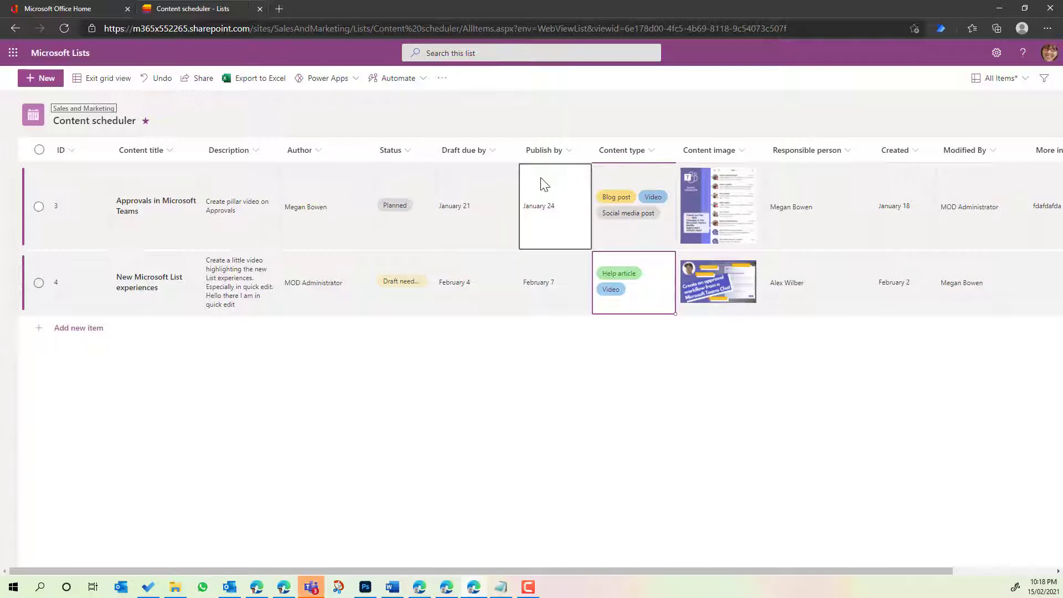
{"action": "left_click", "coordinate": [555, 206]}
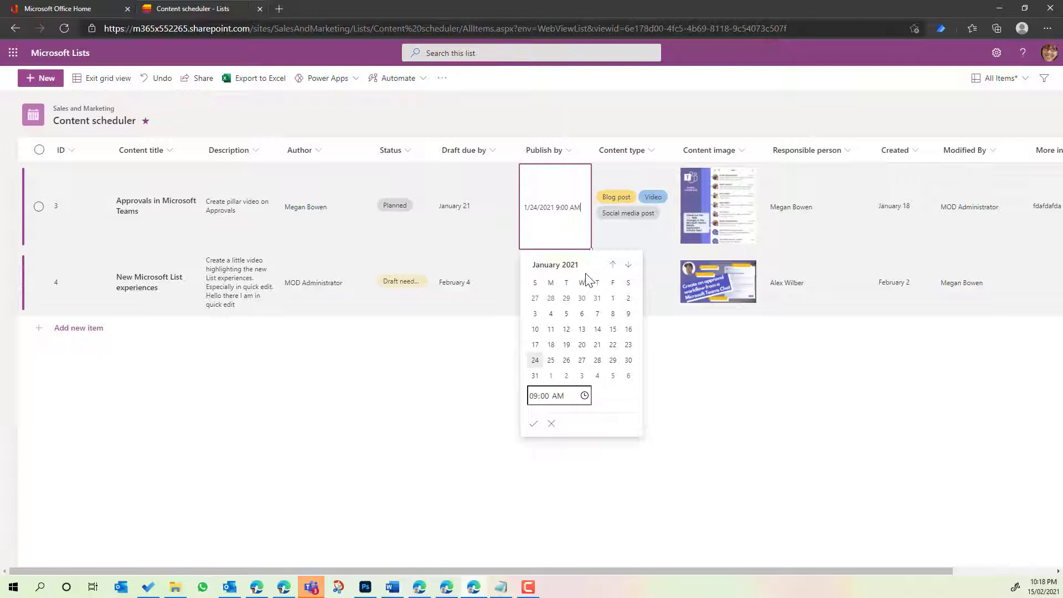
{"action": "mouse_move", "coordinate": [591, 352]}
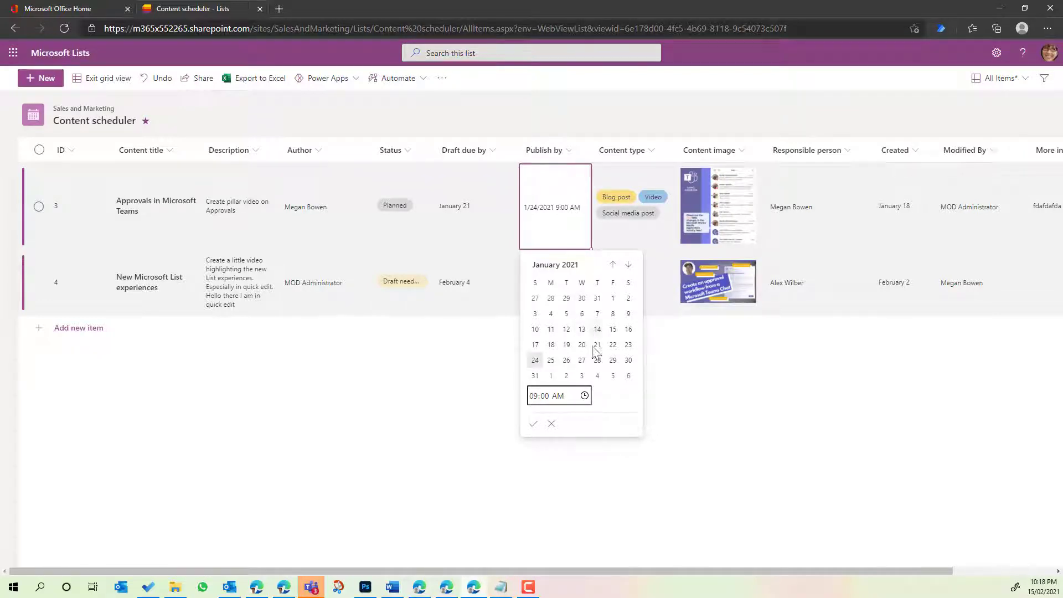
{"action": "left_click", "coordinate": [613, 361]}
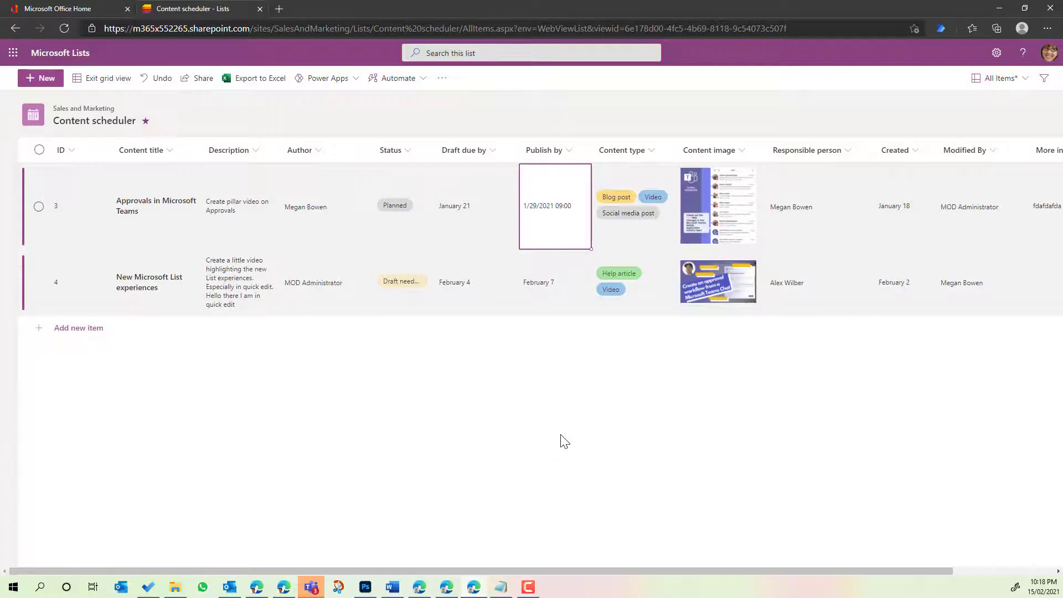
{"action": "left_click", "coordinate": [476, 328]}
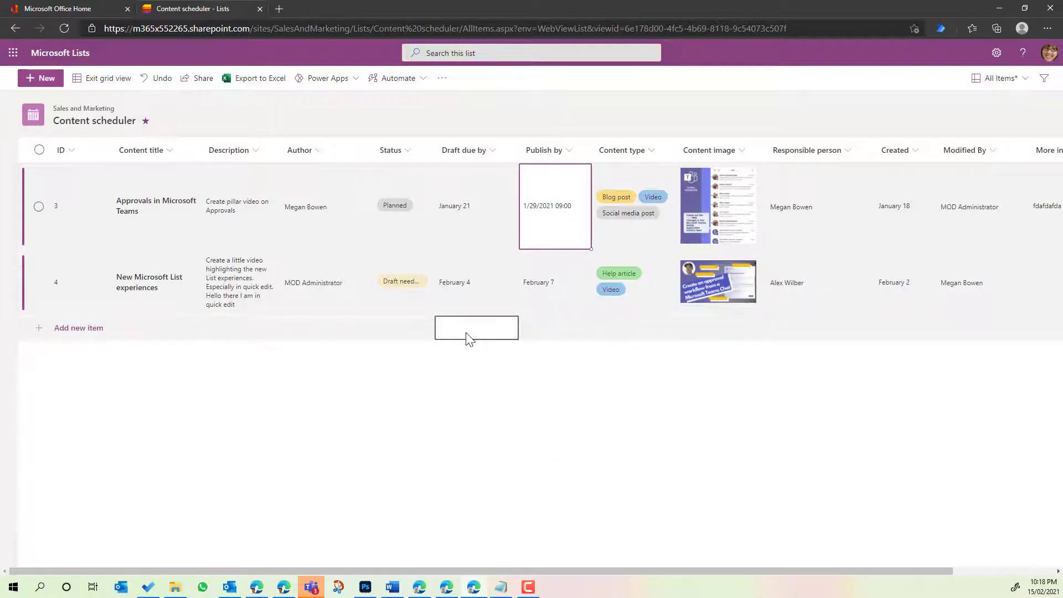
Step: Use Add new item to insert a blank third row and focus its cells without entering data
{"action": "left_click", "coordinate": [554, 282]}
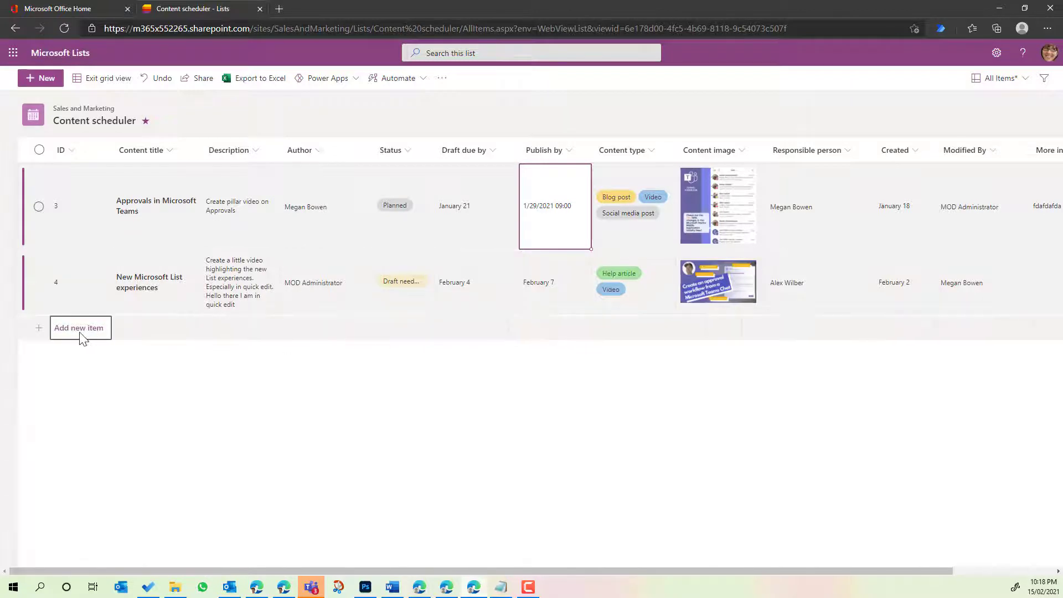
{"action": "left_click", "coordinate": [79, 328]}
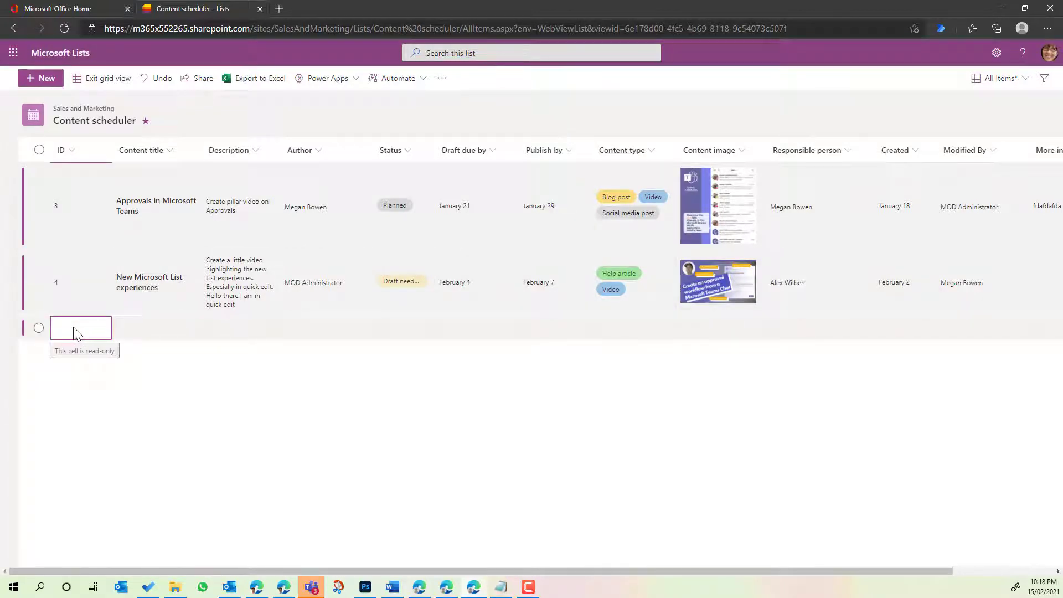
{"action": "mouse_move", "coordinate": [134, 386]}
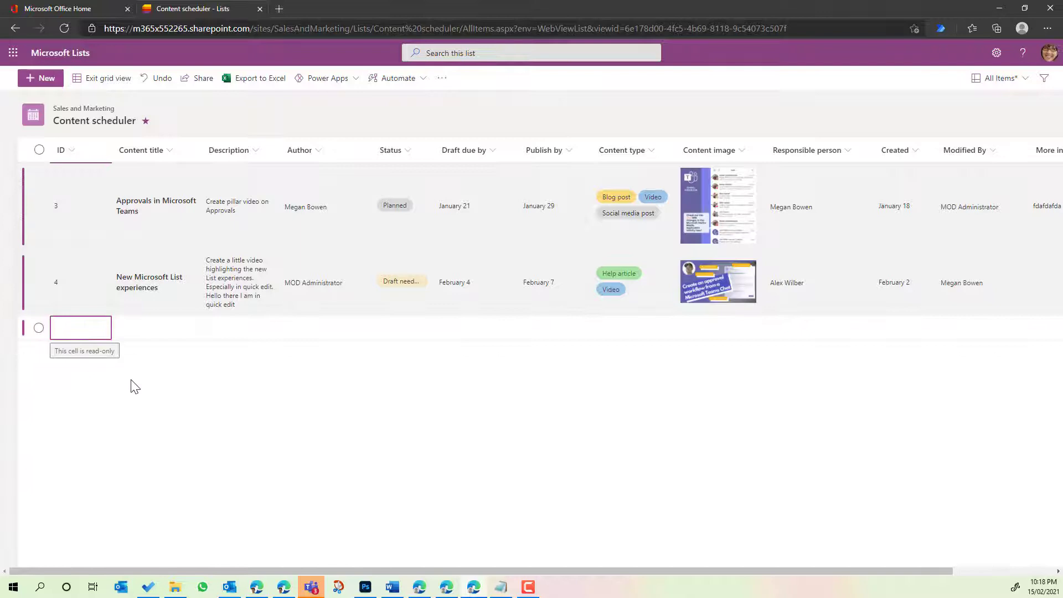
{"action": "left_click", "coordinate": [403, 281]}
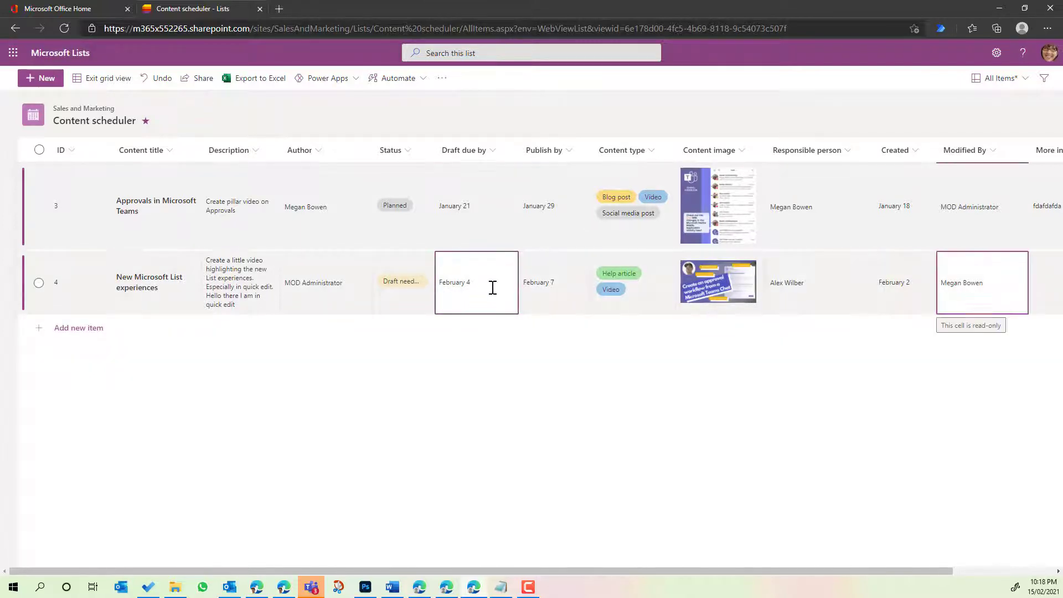
{"action": "left_click", "coordinate": [78, 328]}
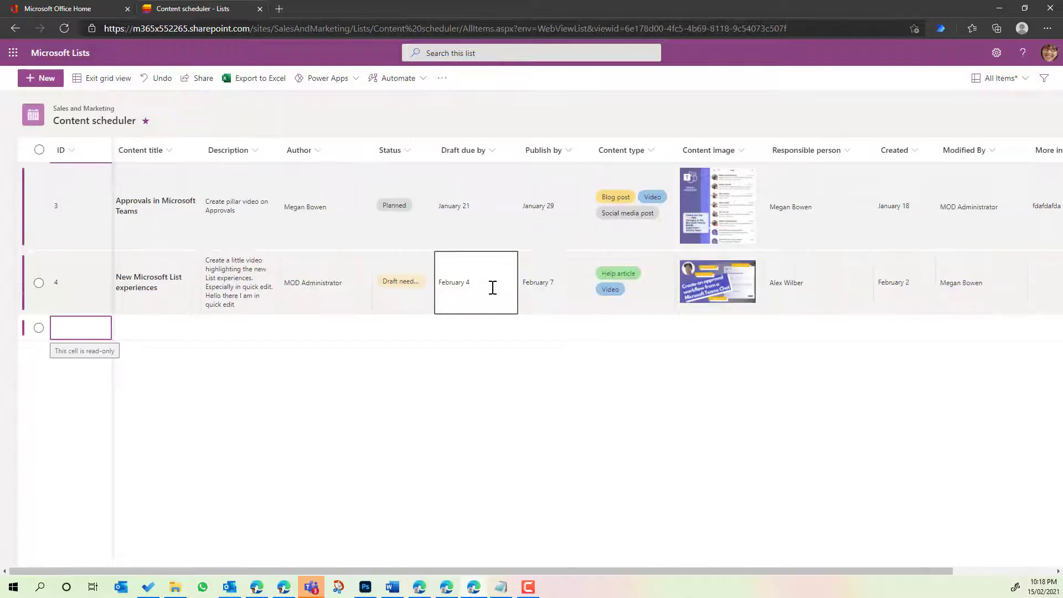
{"action": "left_click", "coordinate": [403, 328]}
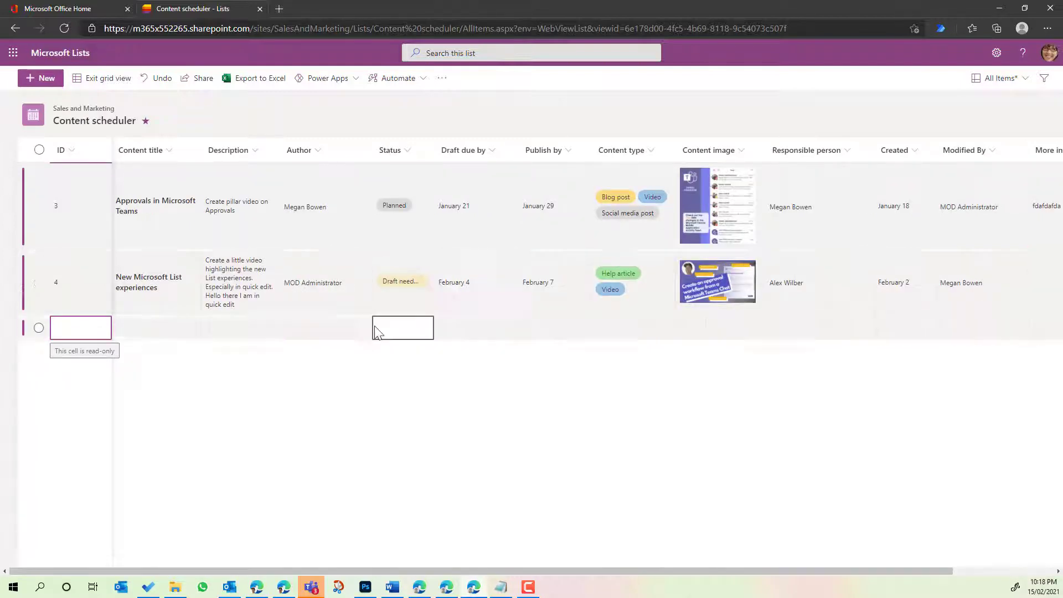
{"action": "left_click", "coordinate": [80, 328]}
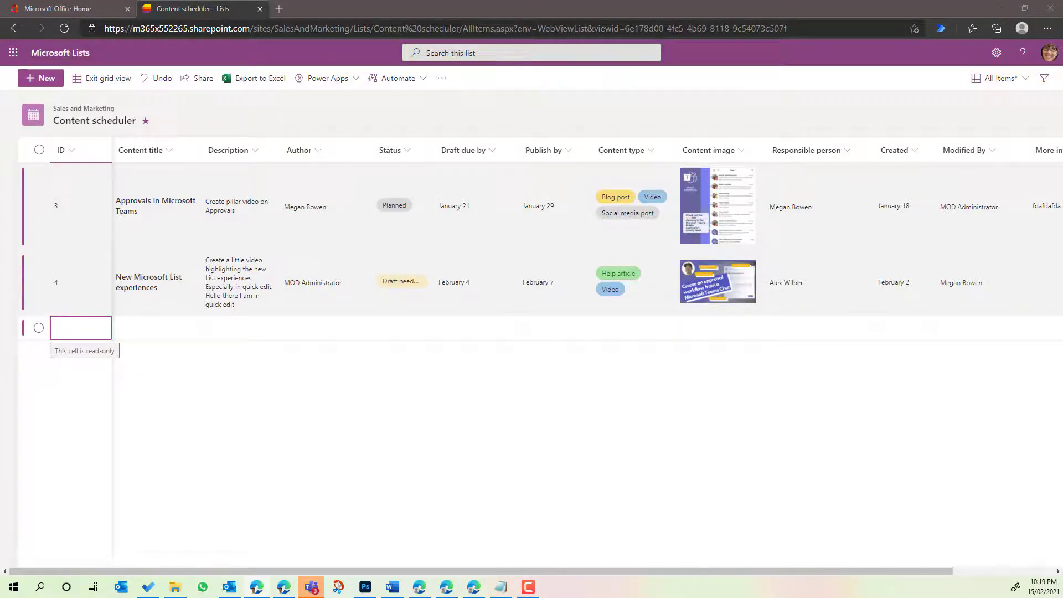
{"action": "left_click", "coordinate": [819, 328]}
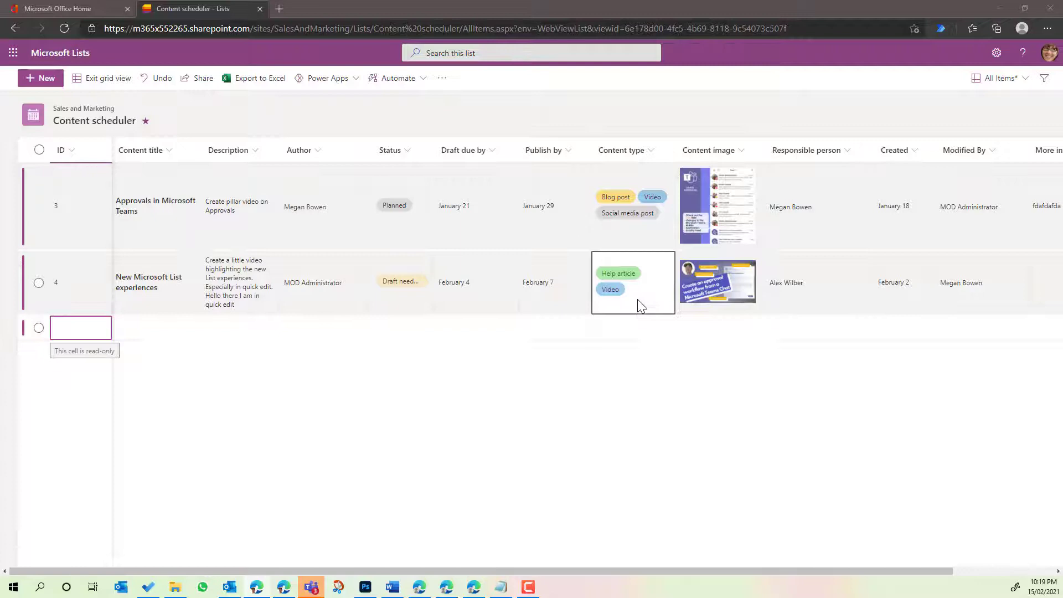
{"action": "mouse_move", "coordinate": [976, 111]}
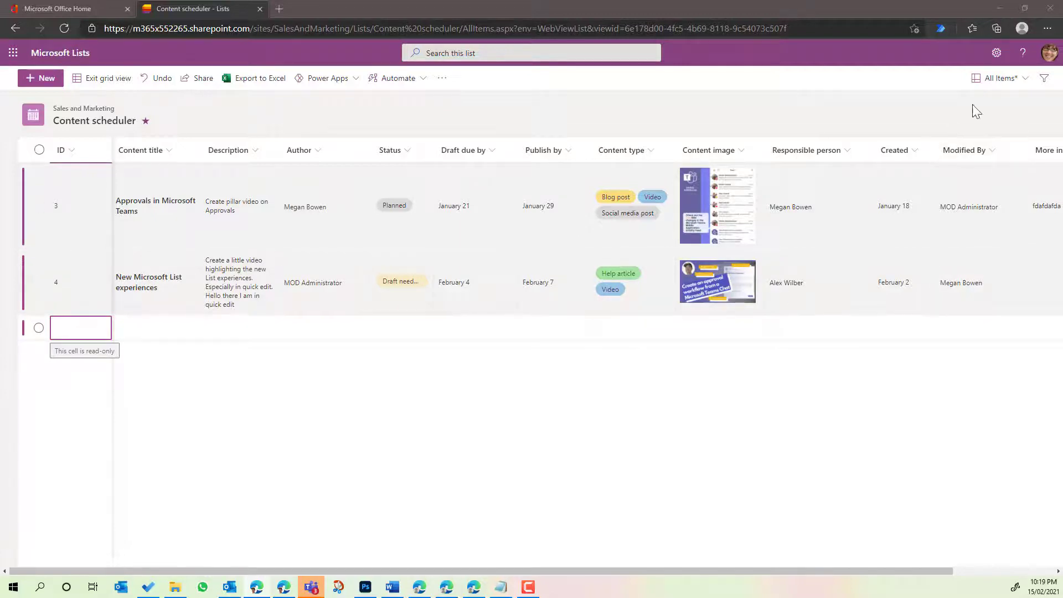
Step: Save the current layout as a new public view named 'Open in Grid View'
{"action": "left_click", "coordinate": [998, 78]}
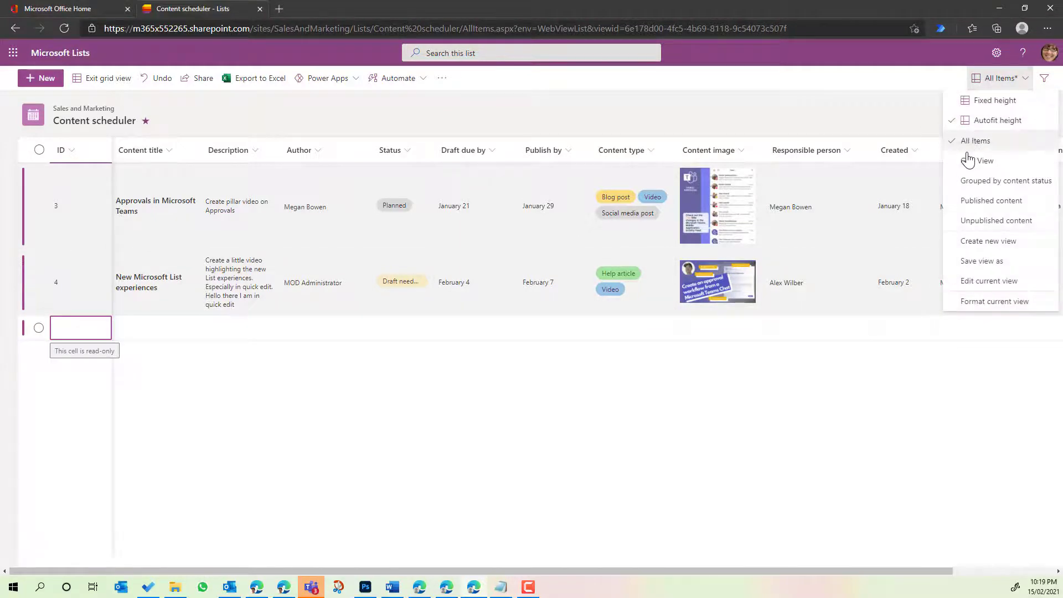
{"action": "left_click", "coordinate": [981, 260]}
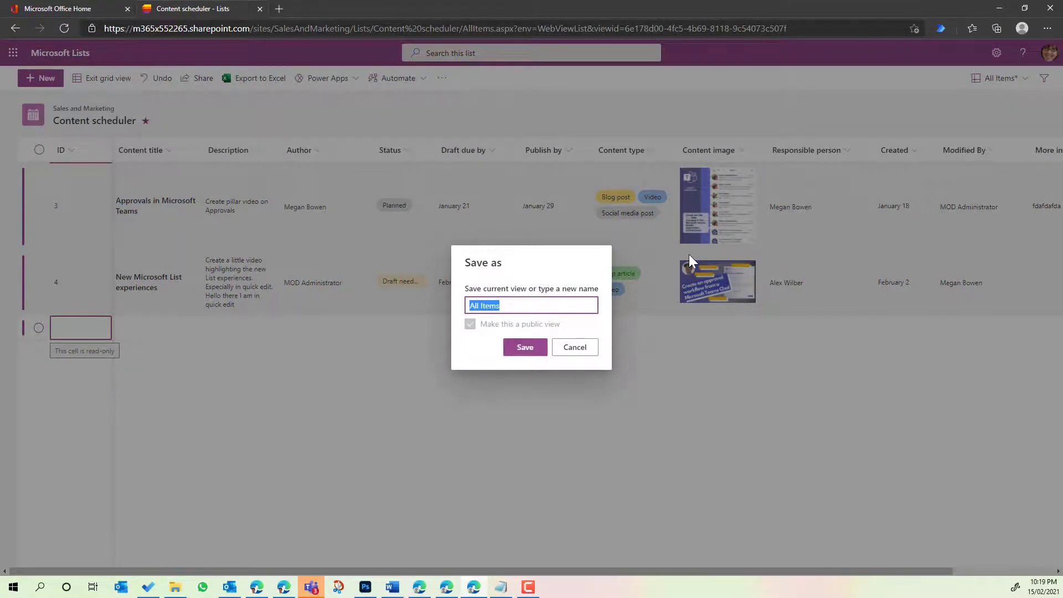
{"action": "type", "text": "Open"}
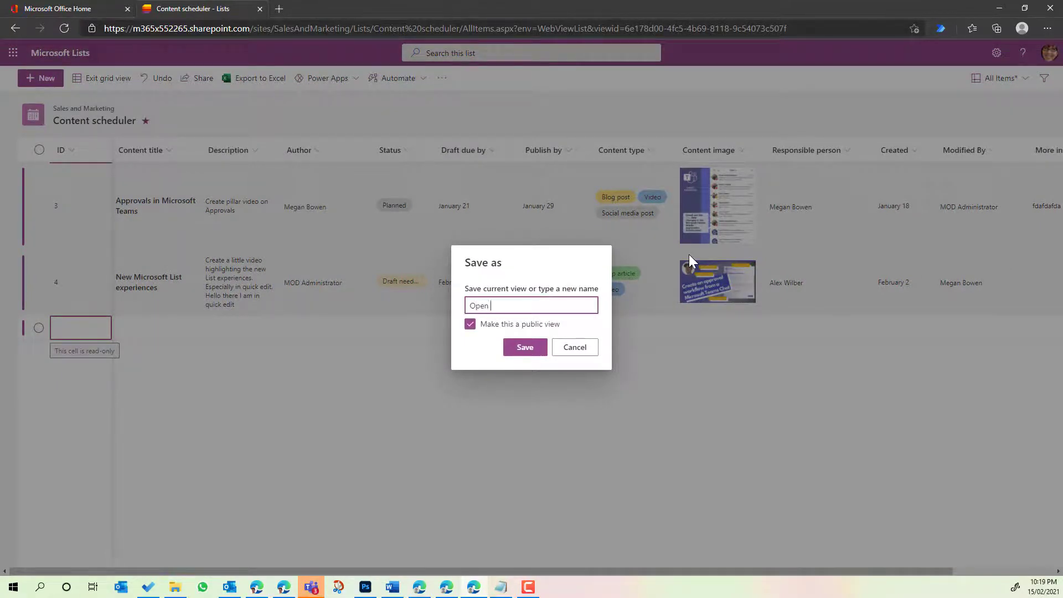
{"action": "type", "text": "in Grid V"}
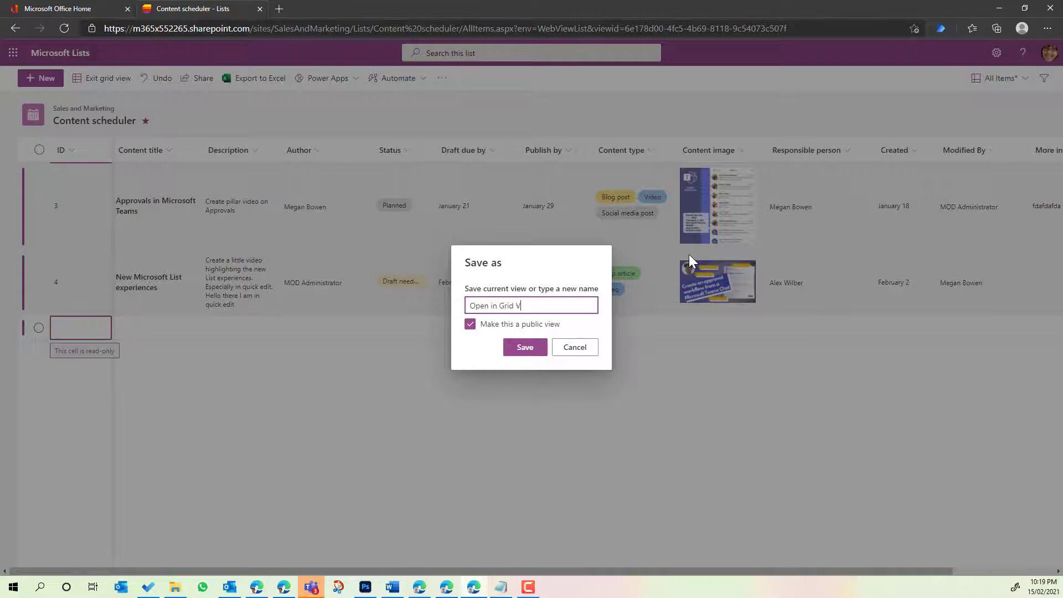
{"action": "left_click", "coordinate": [525, 347]}
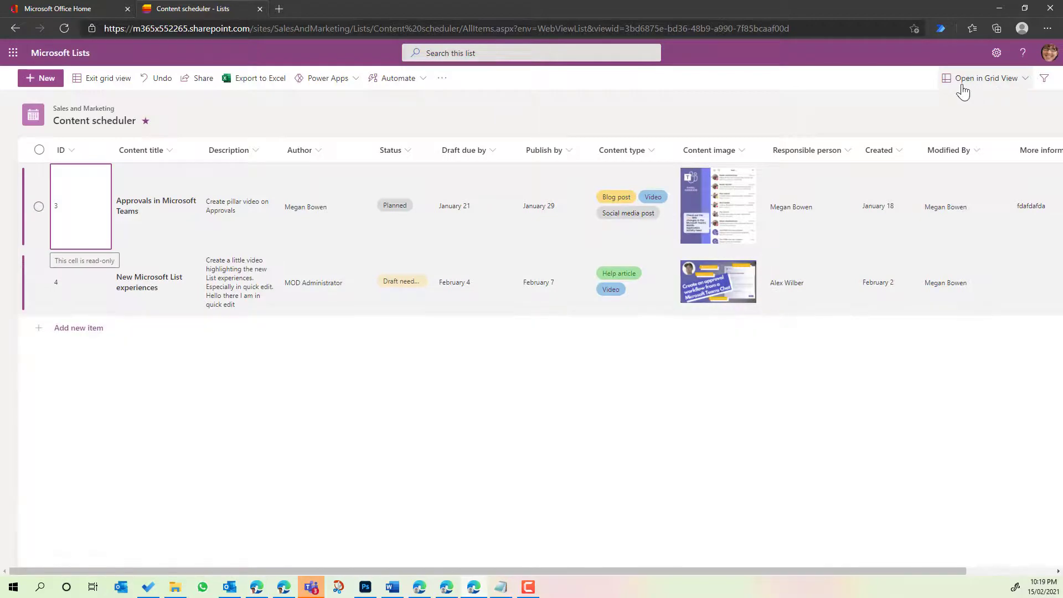
Step: Switch to All Items and back to Open in Grid View, which reopens in grid view
{"action": "left_click", "coordinate": [106, 77]}
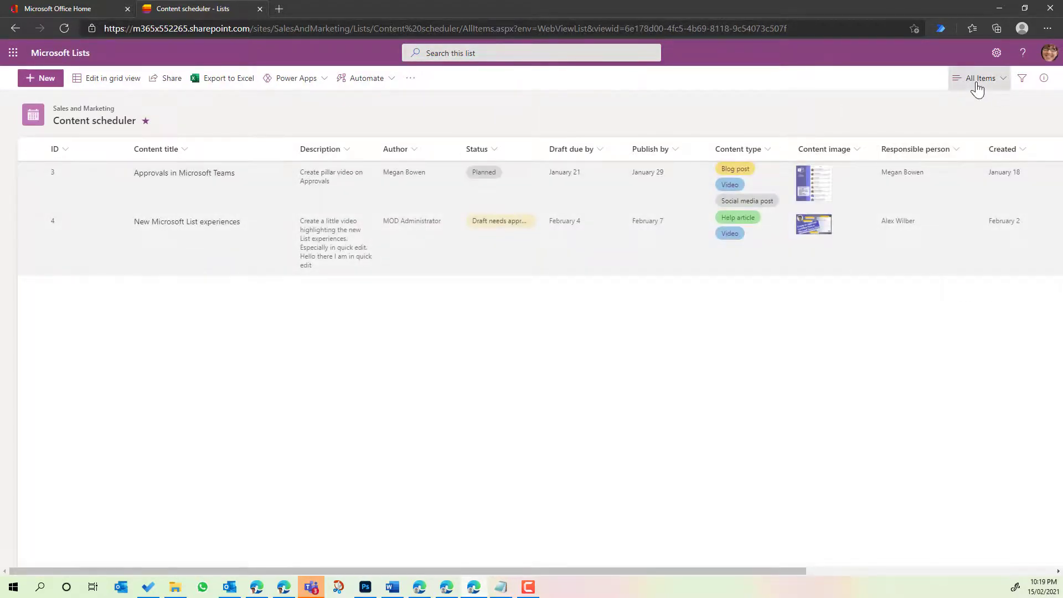
{"action": "left_click", "coordinate": [978, 78]}
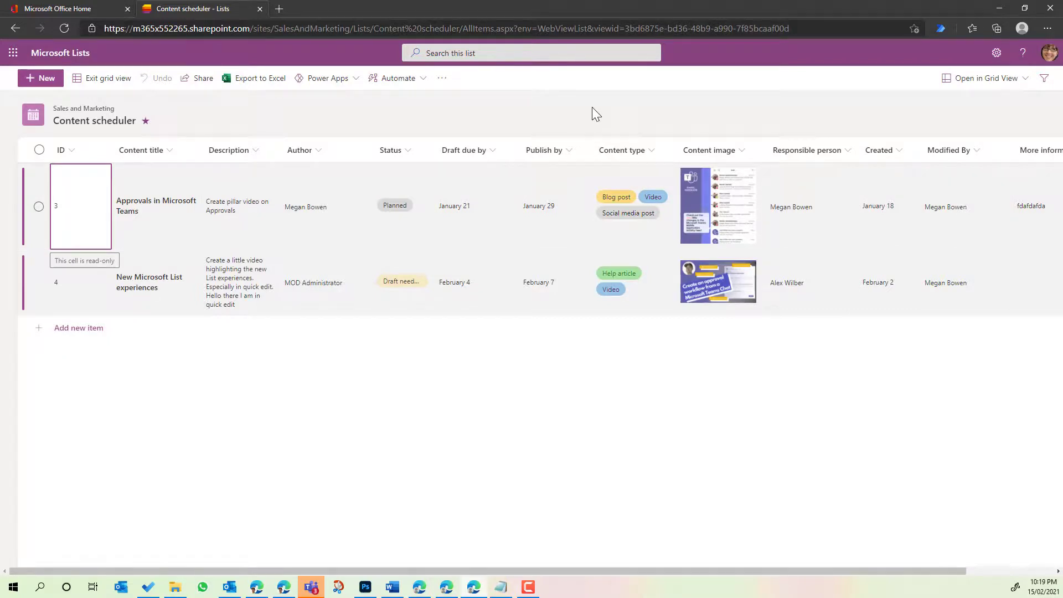
{"action": "mouse_move", "coordinate": [783, 129]}
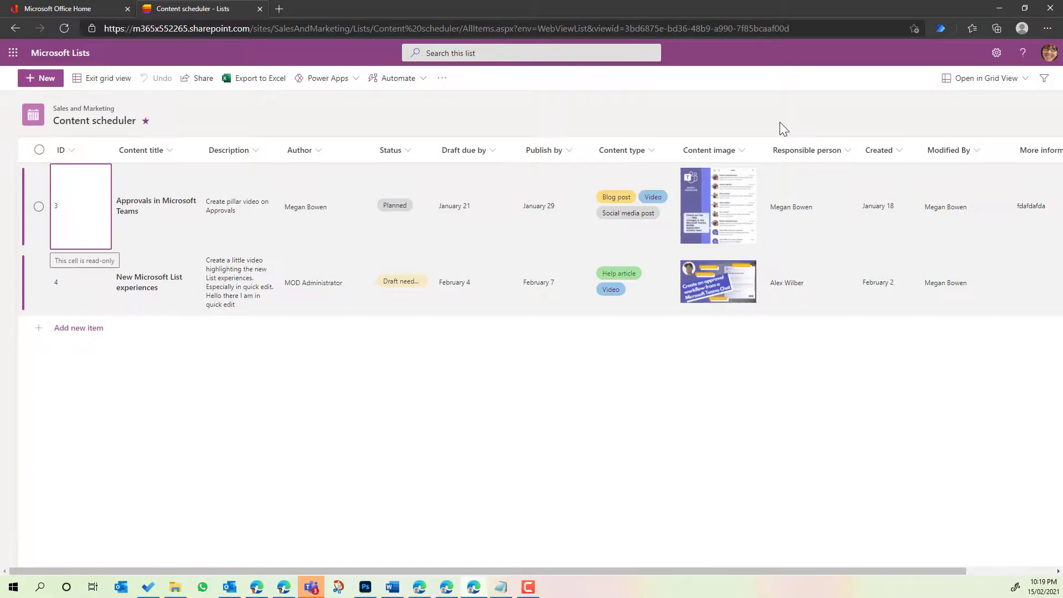
{"action": "mouse_move", "coordinate": [987, 77]}
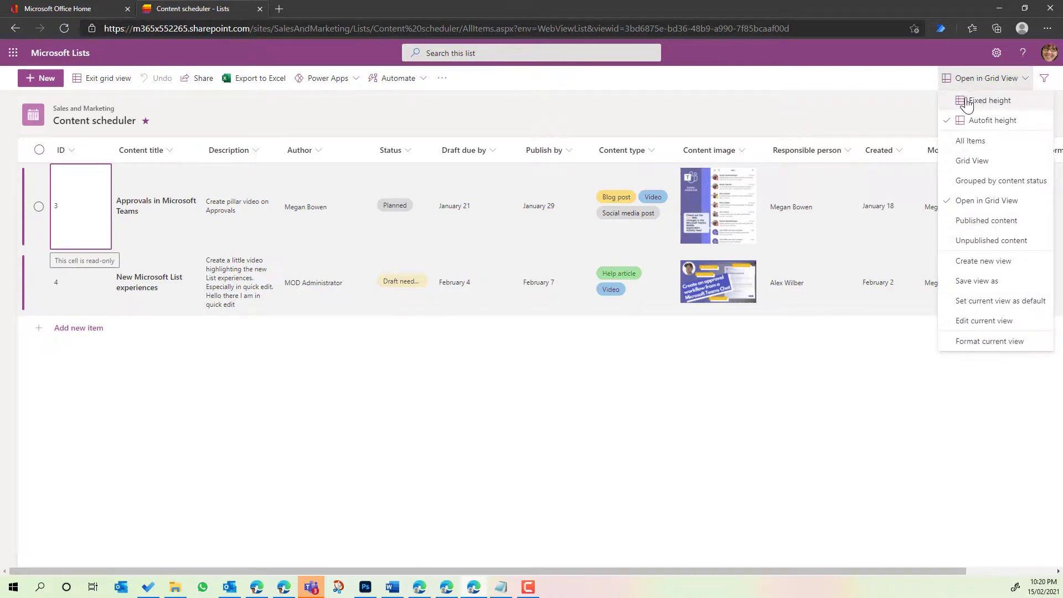
{"action": "mouse_move", "coordinate": [968, 103]}
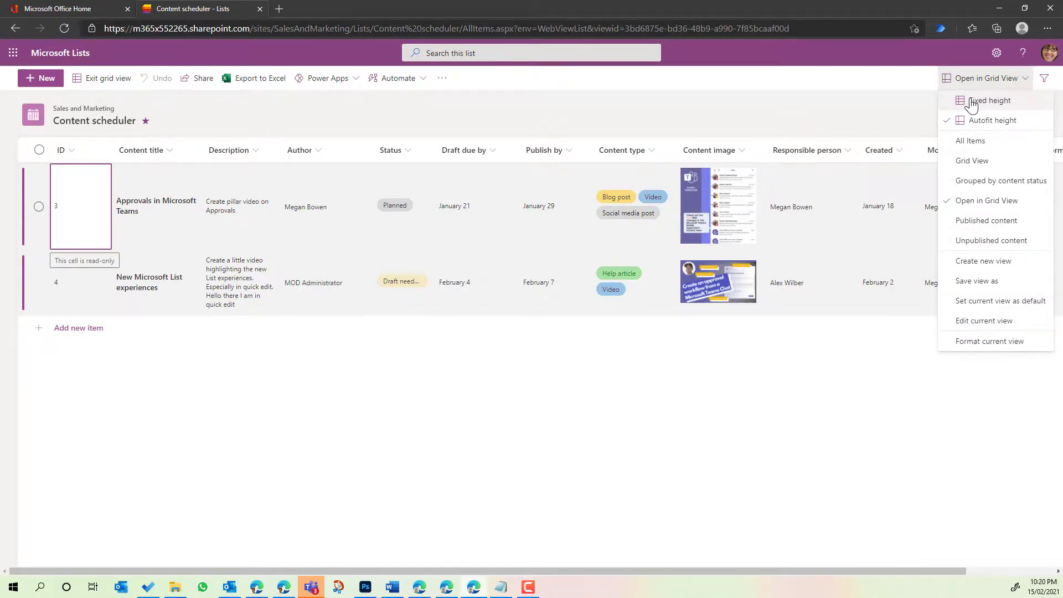
Step: Set the grid rows to Fixed height, then back to Autofit height
{"action": "left_click", "coordinate": [993, 101]}
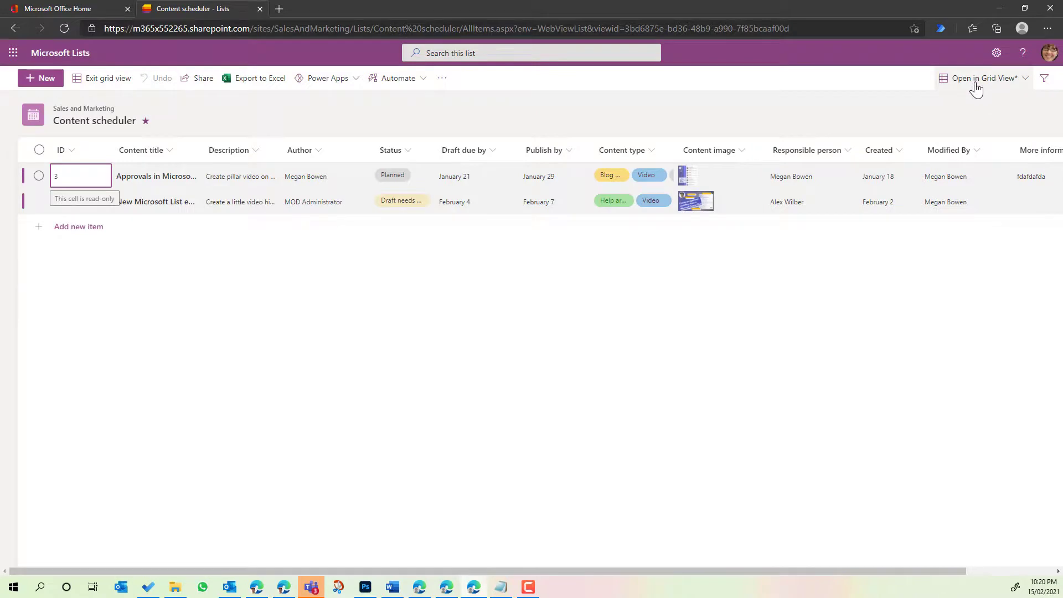
{"action": "left_click", "coordinate": [326, 176]}
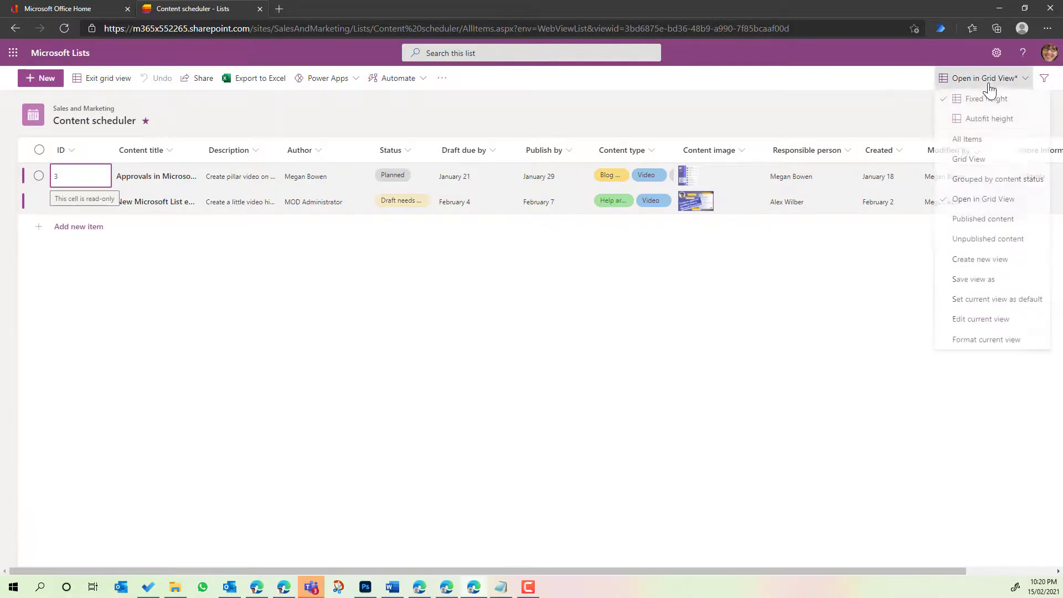
{"action": "left_click", "coordinate": [989, 119]}
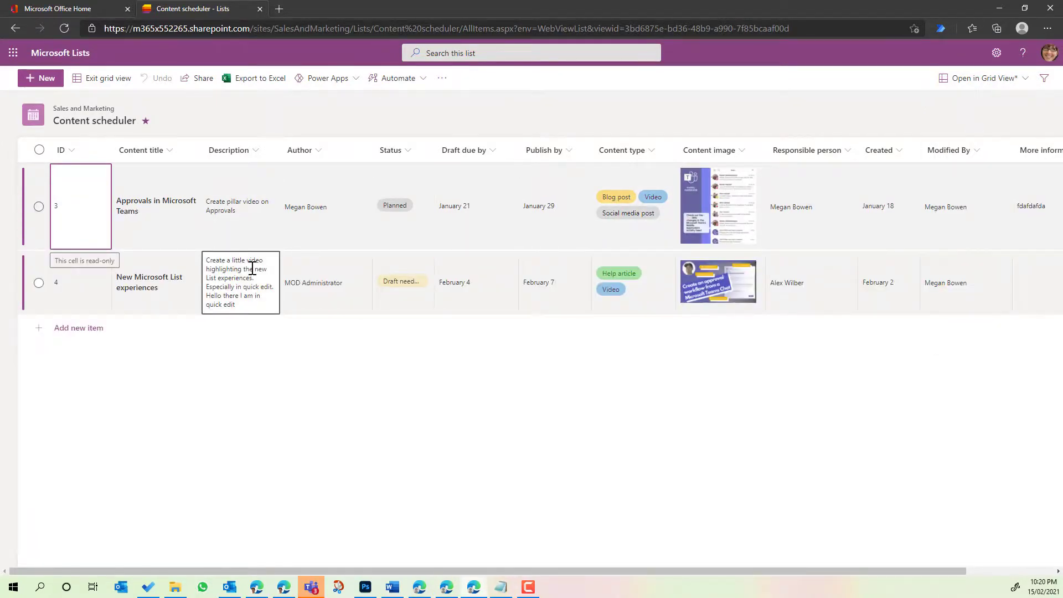
{"action": "left_click", "coordinate": [553, 327]}
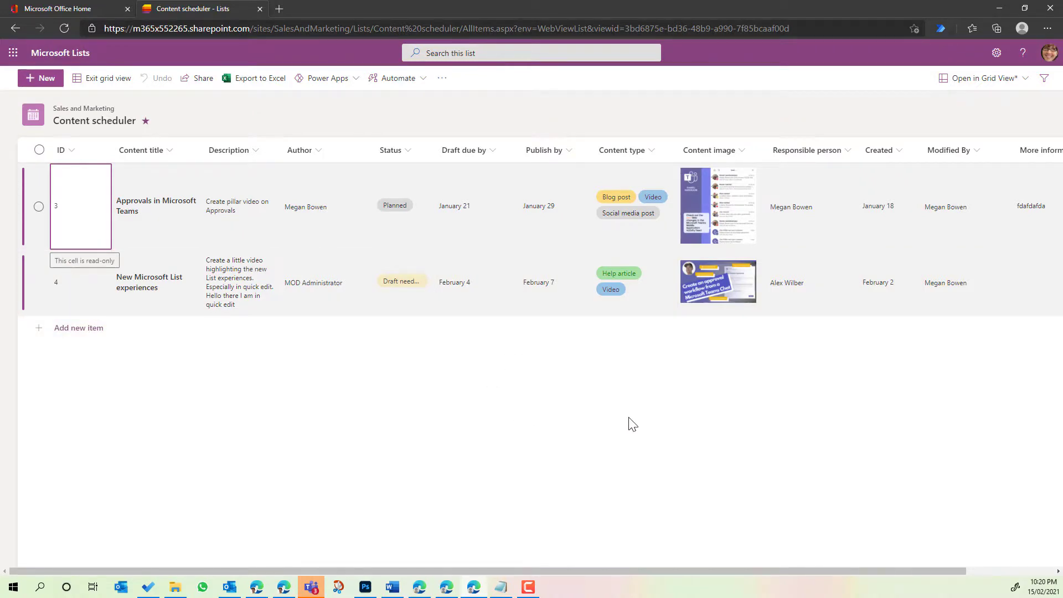
{"action": "mouse_move", "coordinate": [666, 422]}
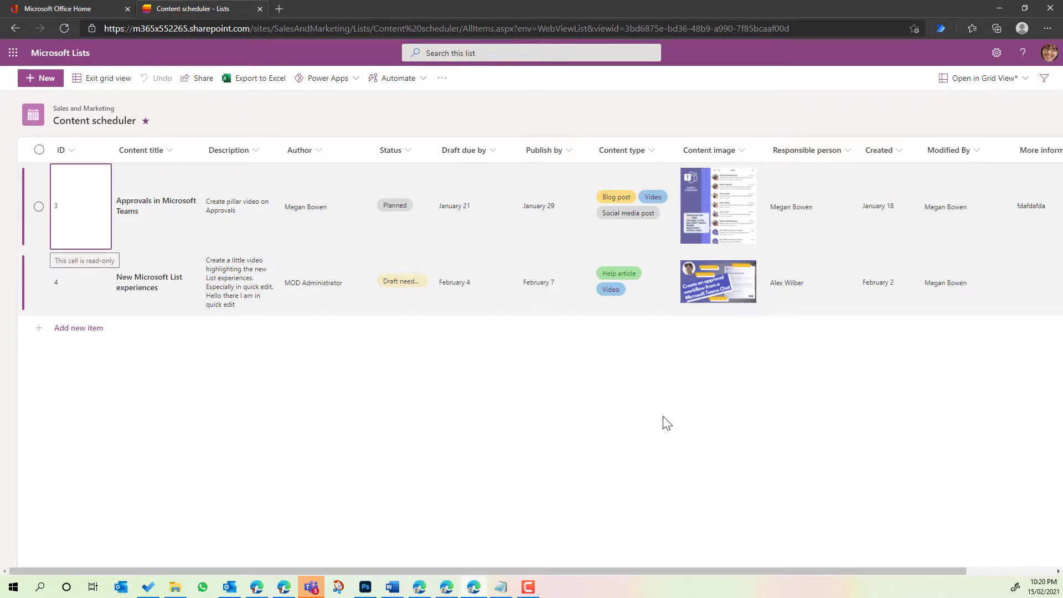
{"action": "mouse_move", "coordinate": [657, 423]}
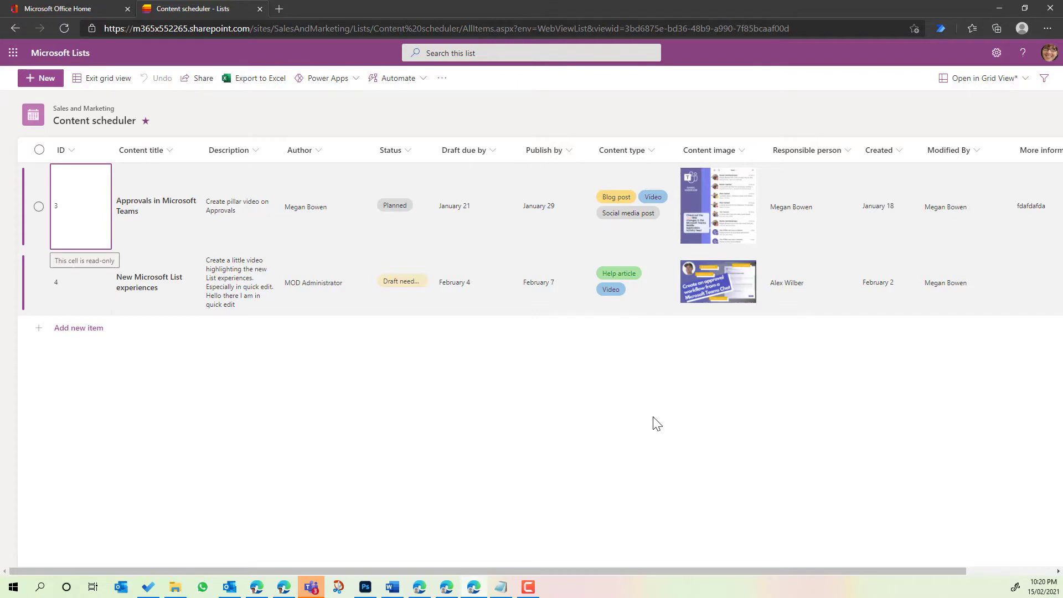
{"action": "mouse_move", "coordinate": [347, 384]}
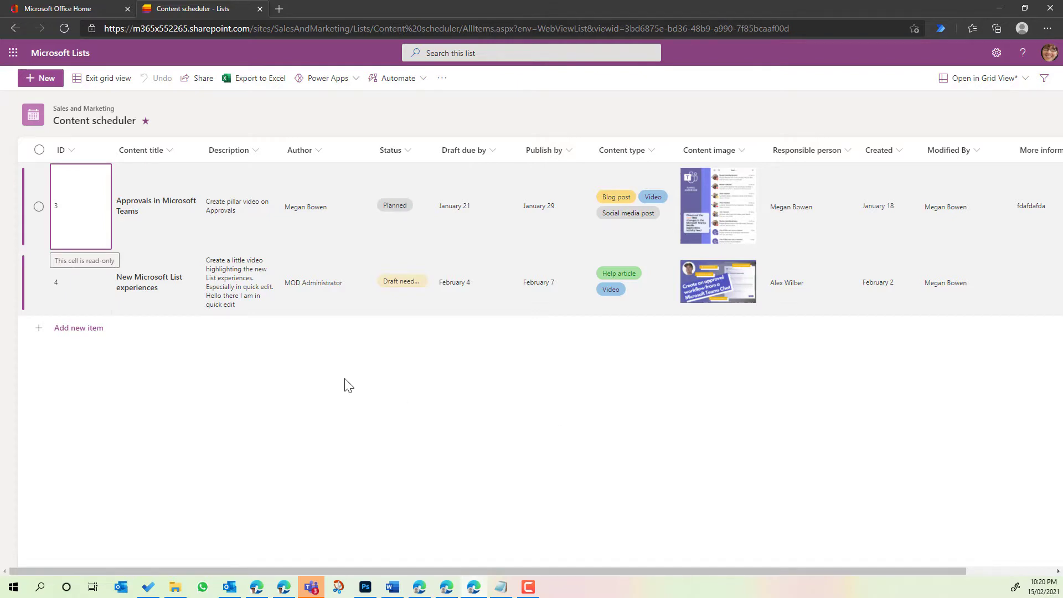